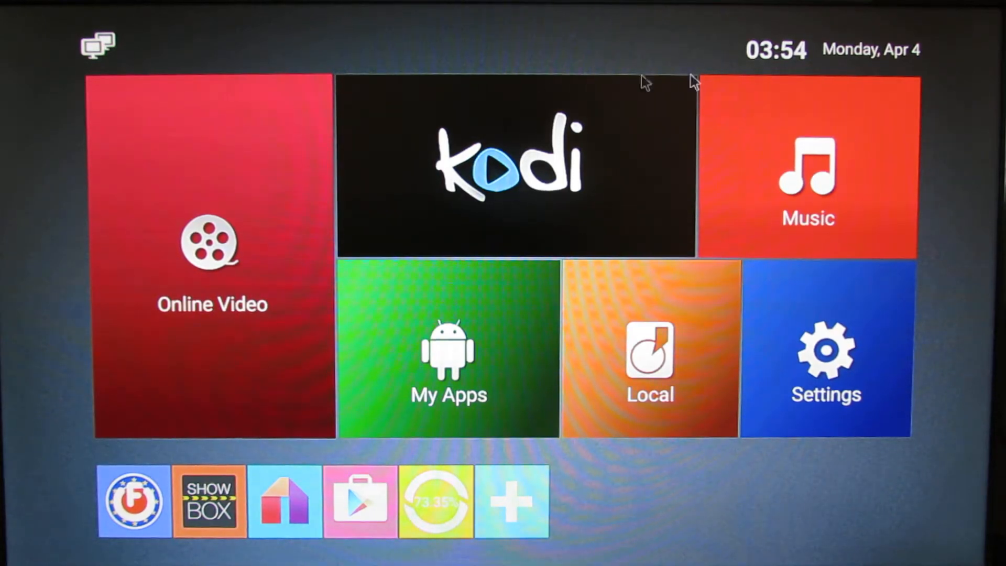
{"action": "mouse_move", "coordinate": [726, 559]}
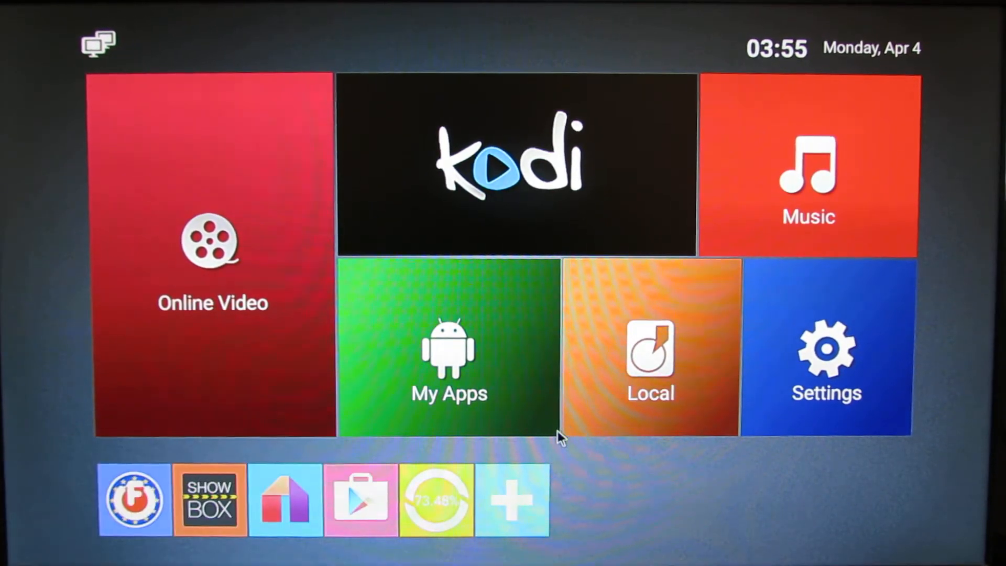
{"action": "mouse_move", "coordinate": [529, 449]}
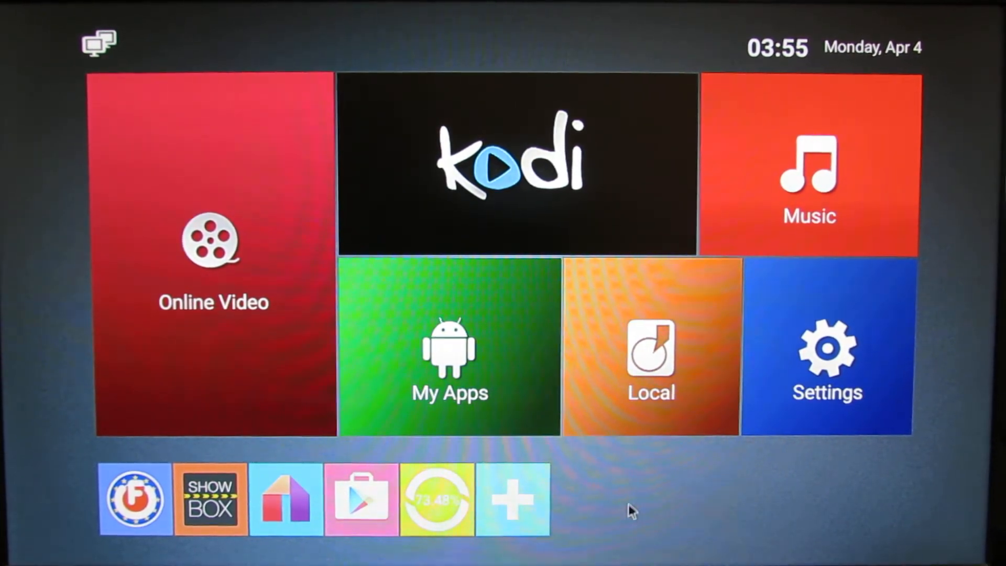
{"action": "mouse_move", "coordinate": [603, 520]}
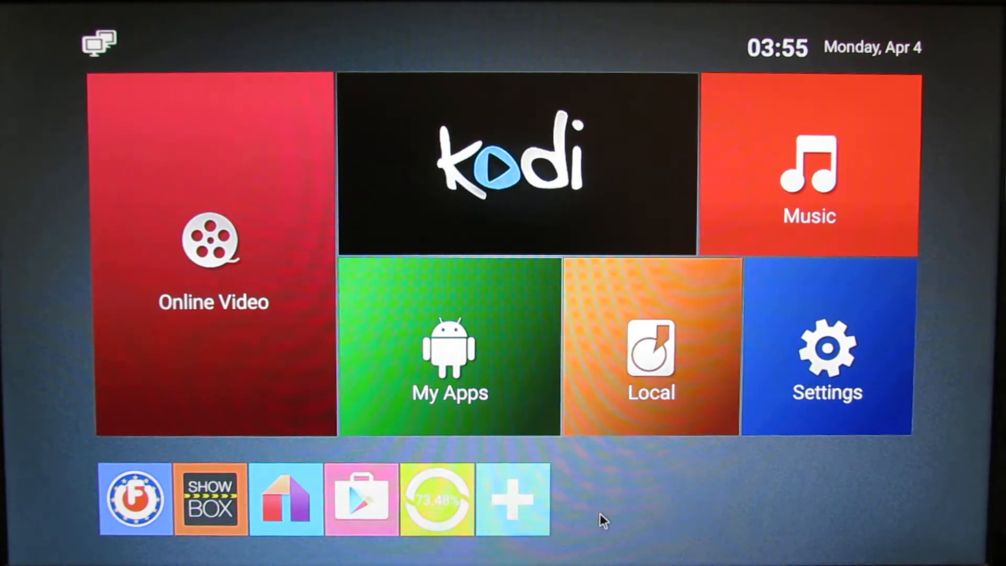
{"action": "mouse_move", "coordinate": [542, 529]}
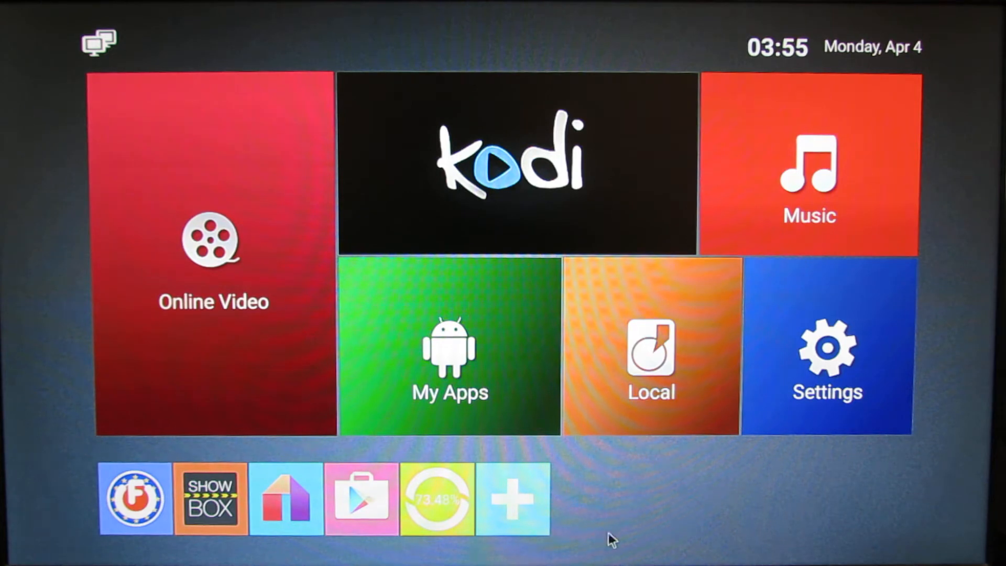
{"action": "mouse_move", "coordinate": [862, 13]}
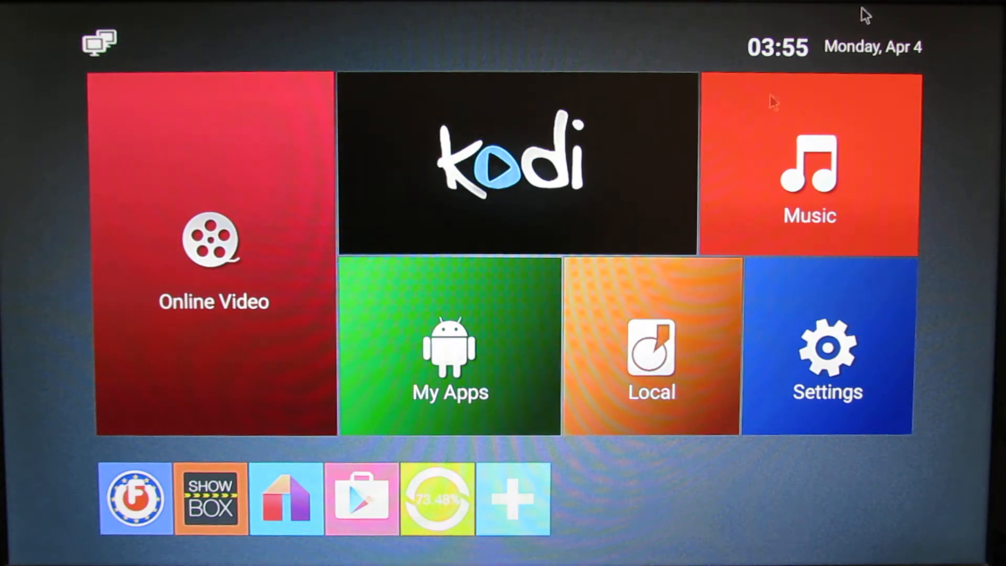
{"action": "mouse_move", "coordinate": [45, 494]}
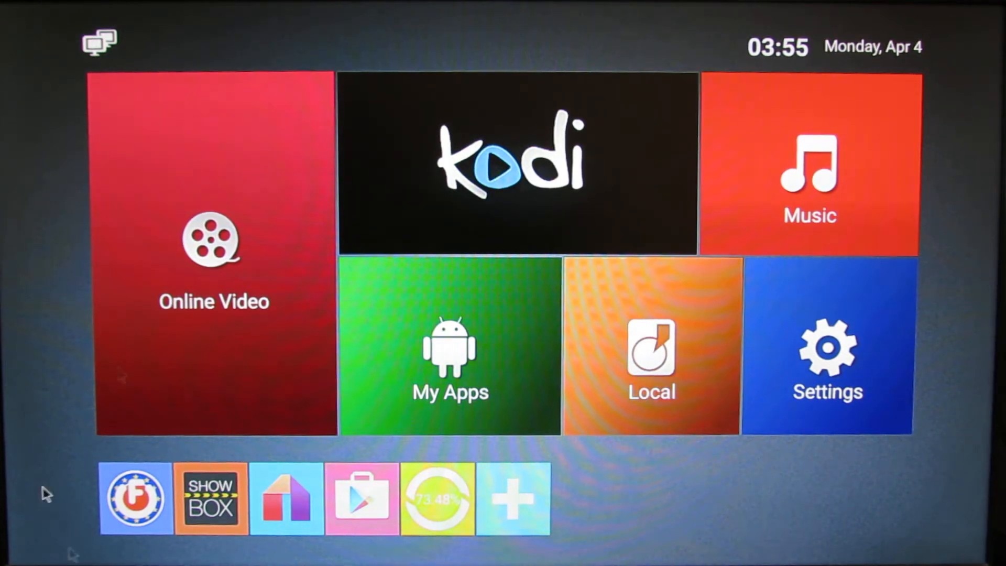
{"action": "mouse_move", "coordinate": [877, 168]}
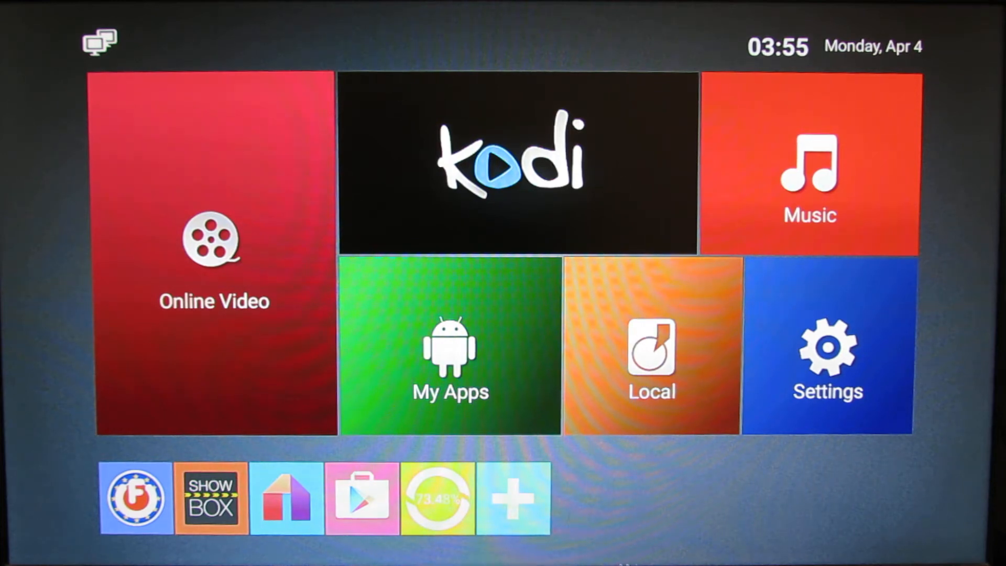
{"action": "mouse_move", "coordinate": [788, 478]}
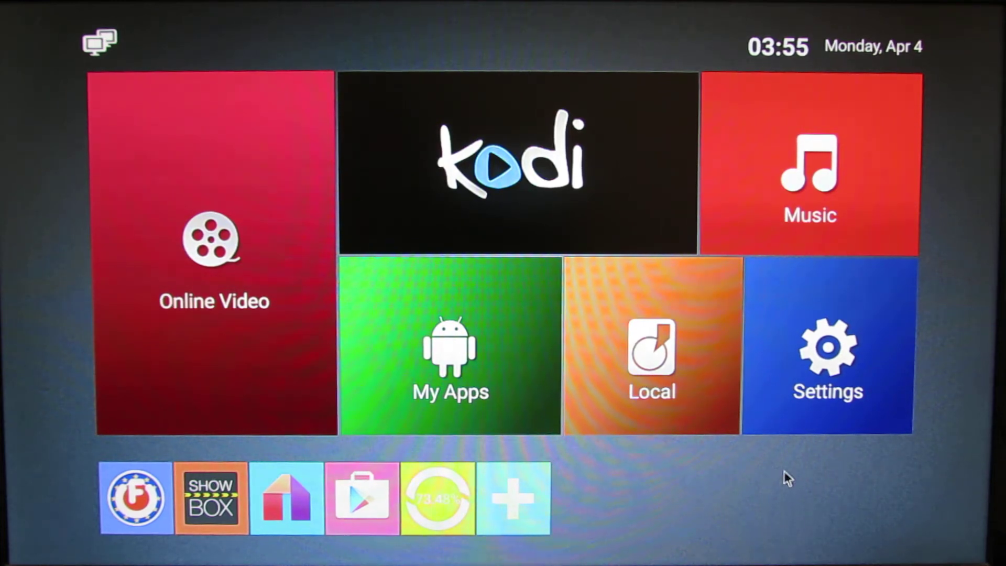
{"action": "mouse_move", "coordinate": [377, 384]}
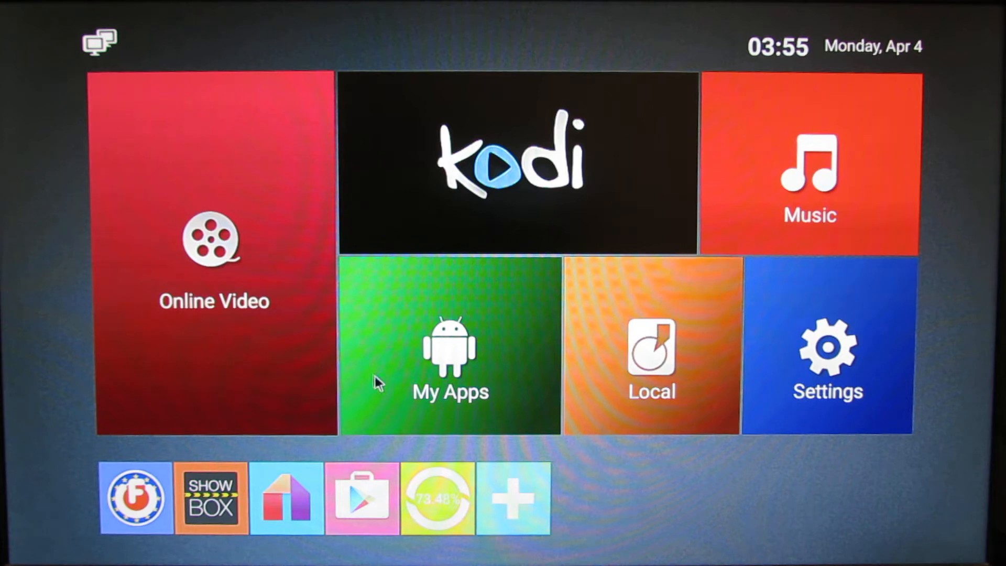
- Add Gmail from the + shortcut tile, then show the installed-apps list
{"action": "left_click", "coordinate": [651, 347]}
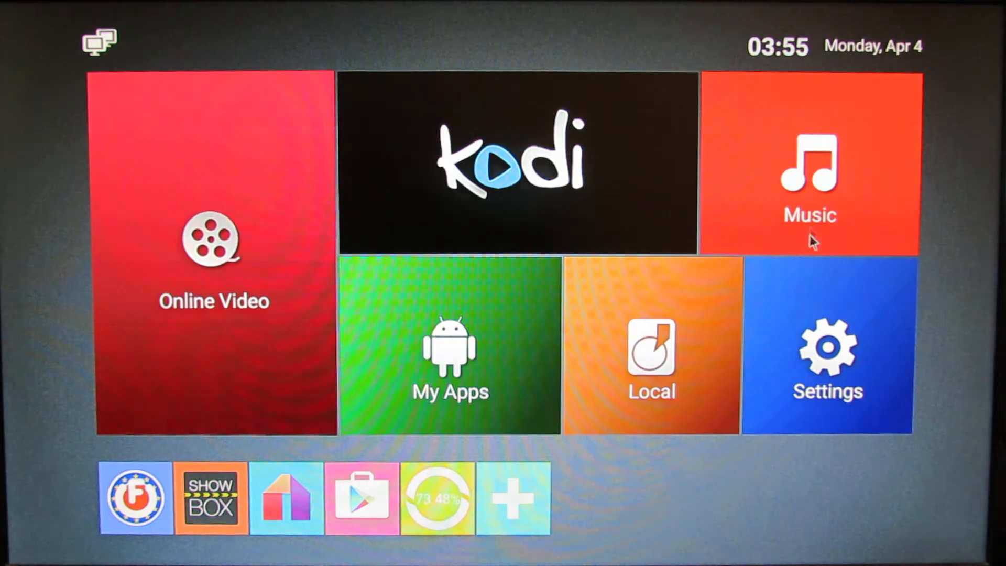
{"action": "mouse_move", "coordinate": [514, 504]}
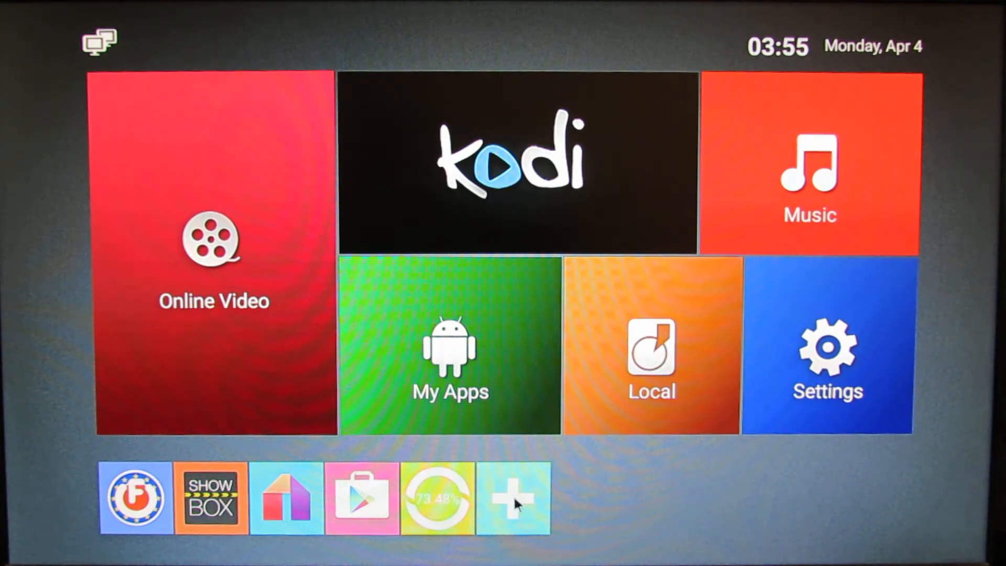
{"action": "mouse_move", "coordinate": [529, 519]}
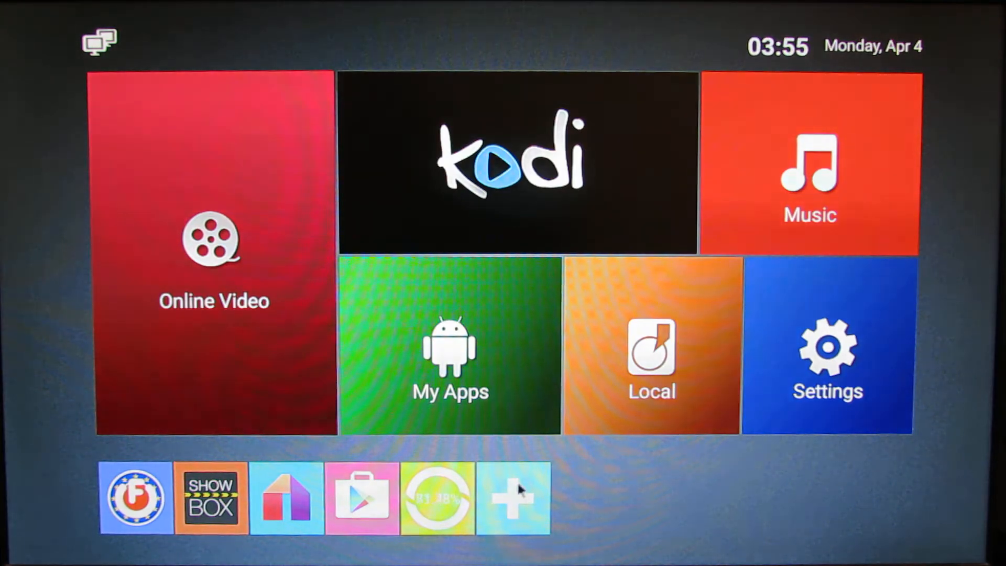
{"action": "left_click", "coordinate": [450, 341]}
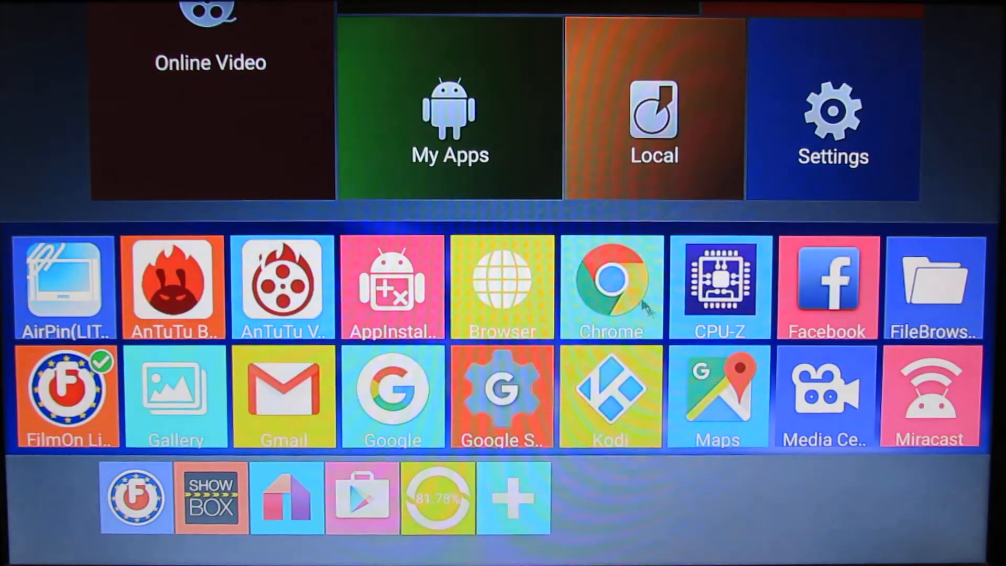
{"action": "mouse_move", "coordinate": [231, 442]}
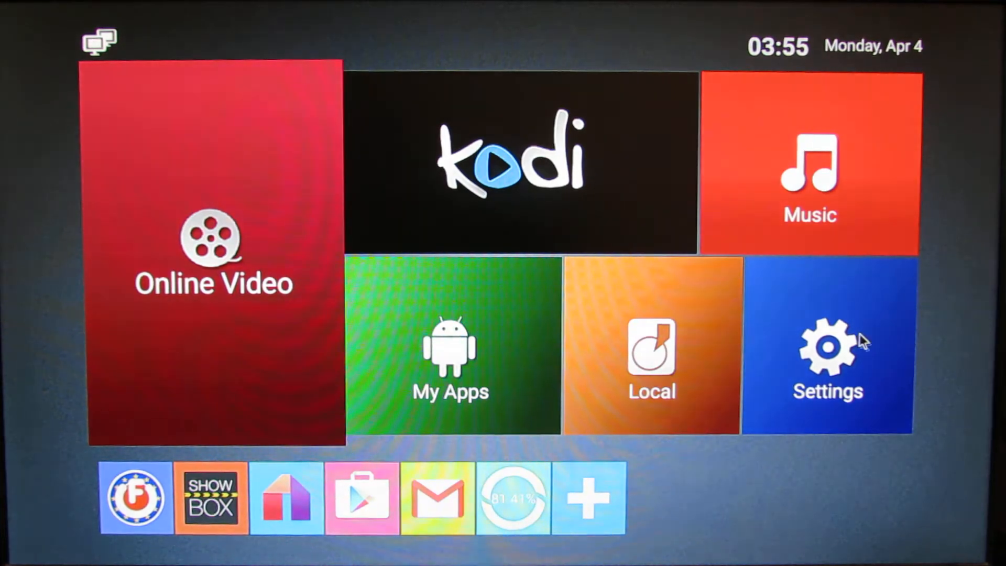
- Go into the box's Settings and view Storage & reset showing 4.3GB total space
{"action": "left_click", "coordinate": [828, 359]}
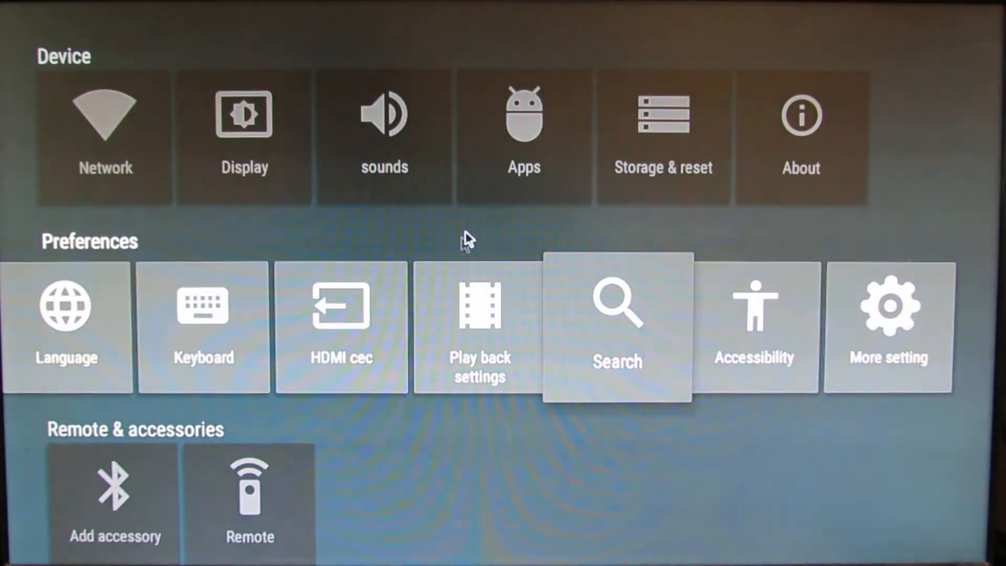
{"action": "mouse_move", "coordinate": [88, 201]}
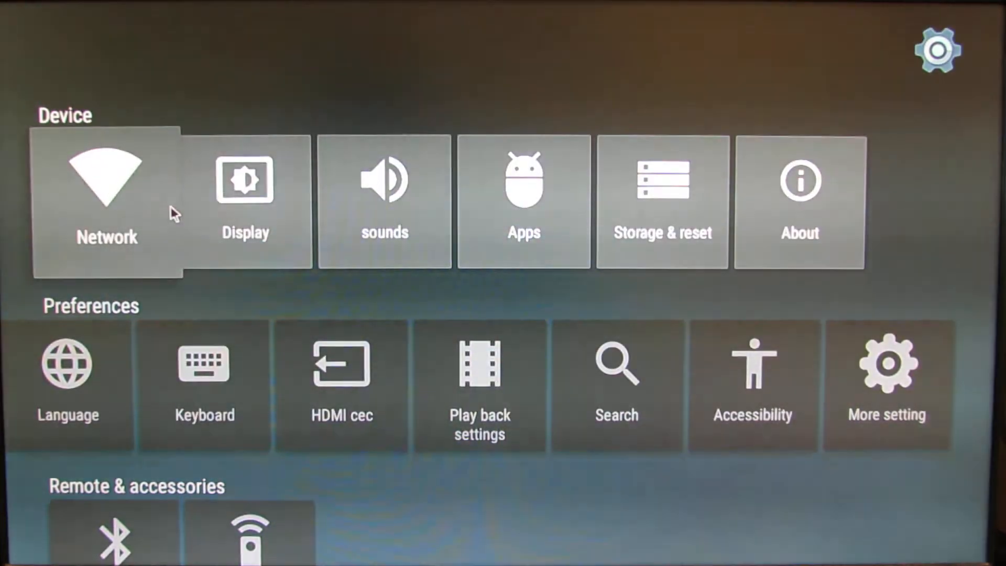
{"action": "mouse_move", "coordinate": [293, 494]}
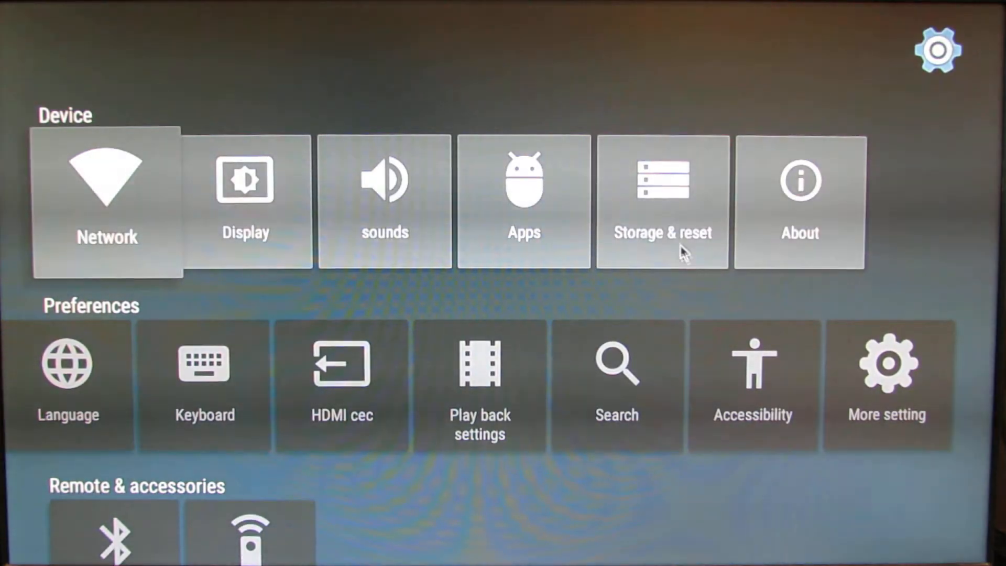
{"action": "left_click", "coordinate": [662, 200]}
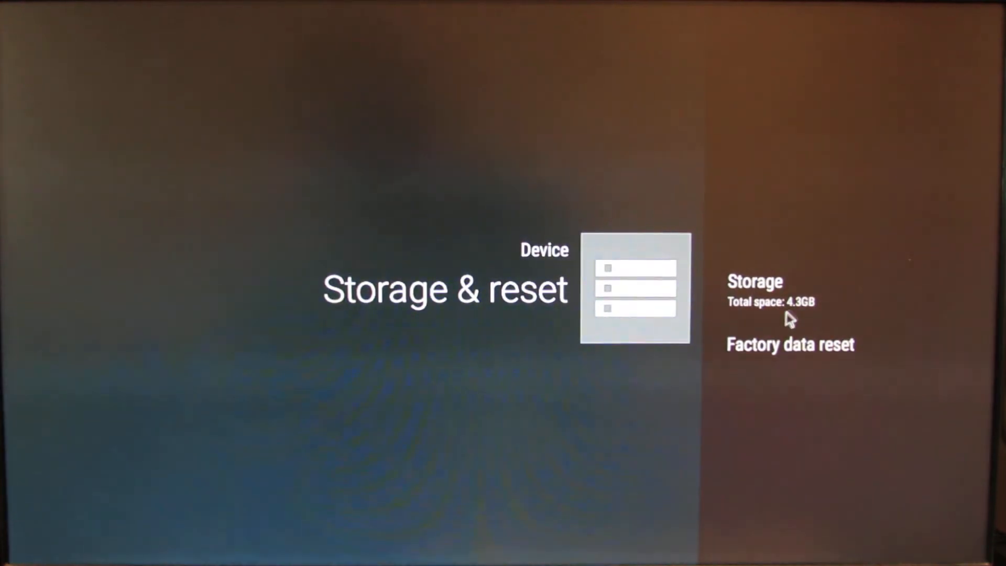
{"action": "mouse_move", "coordinate": [786, 312]}
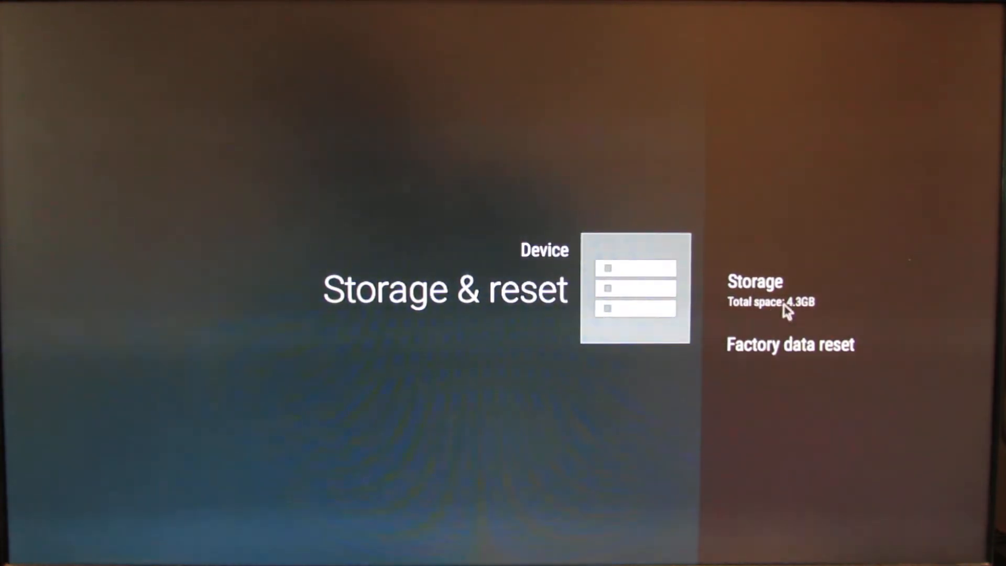
{"action": "mouse_move", "coordinate": [545, 517]}
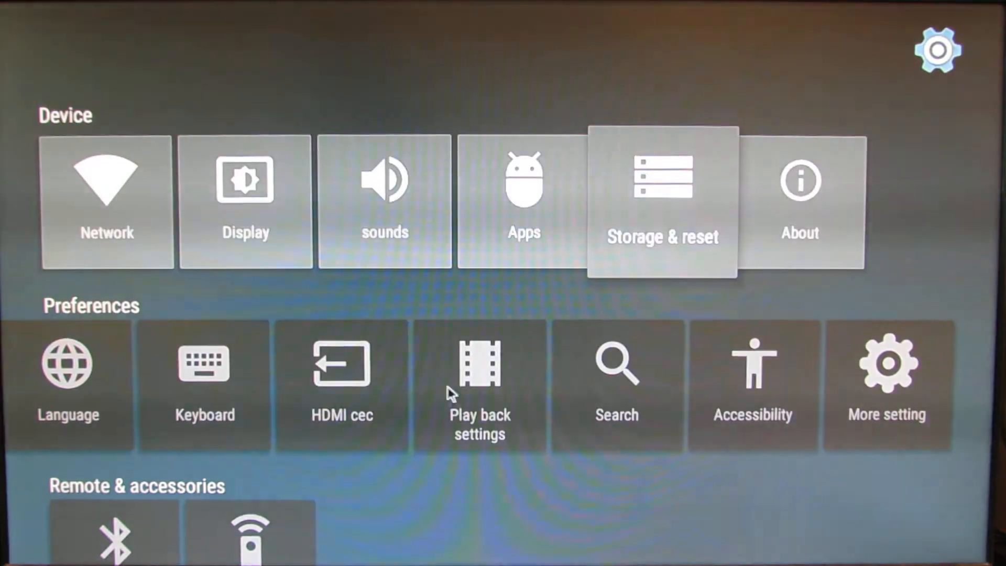
- Scroll the Settings list and show About MediaBox: model EM95, Android 5.1.1, kernel 3.14.29
{"action": "scroll", "scroll_direction": "down", "scroll_amount": 3}
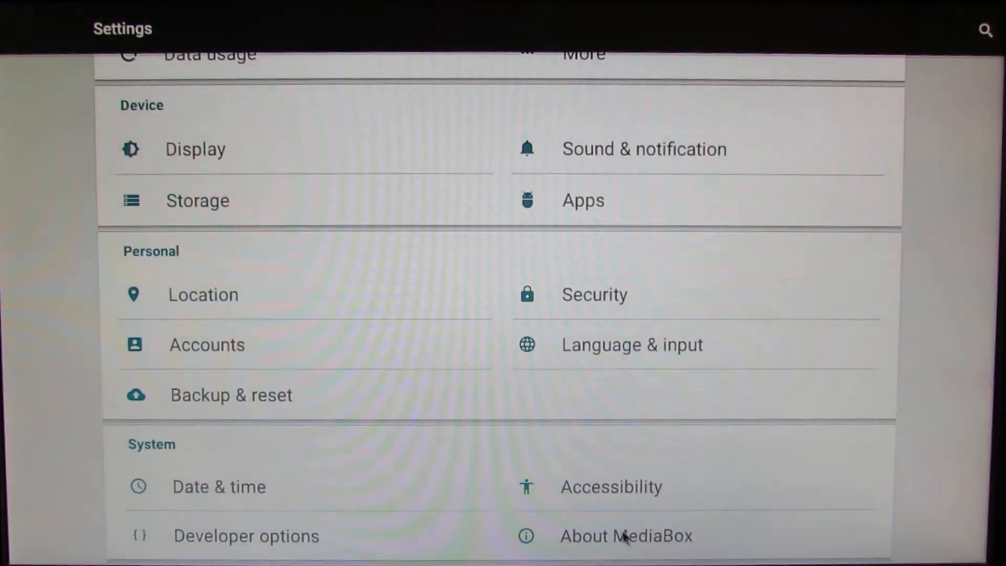
{"action": "left_click", "coordinate": [626, 536]}
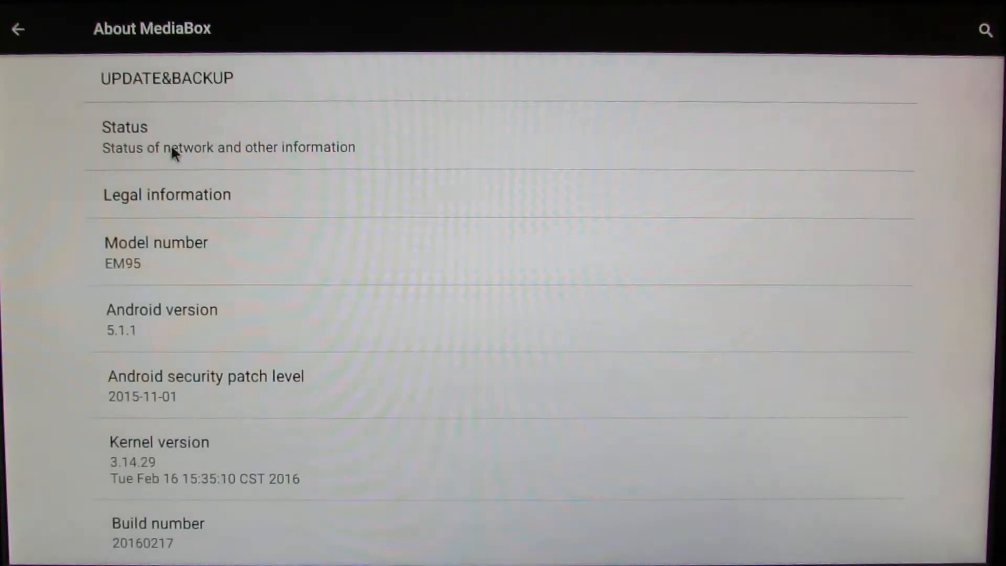
{"action": "mouse_move", "coordinate": [167, 363]}
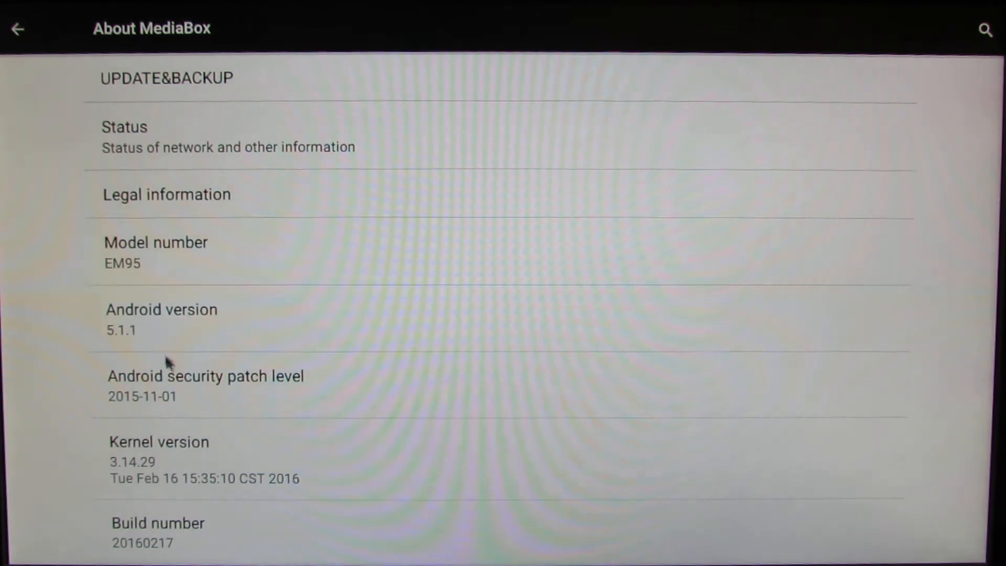
{"action": "mouse_move", "coordinate": [61, 408]}
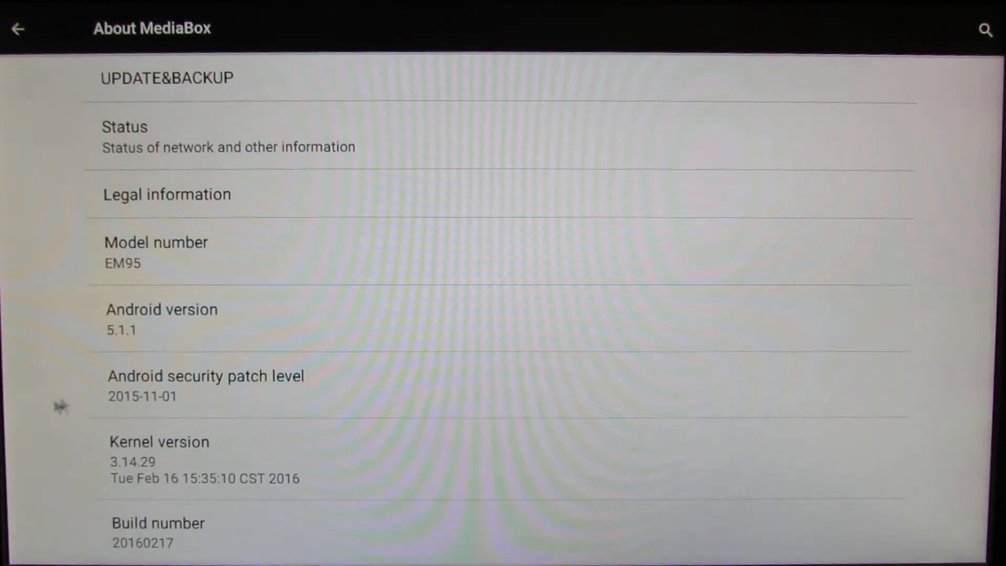
{"action": "mouse_move", "coordinate": [139, 369]}
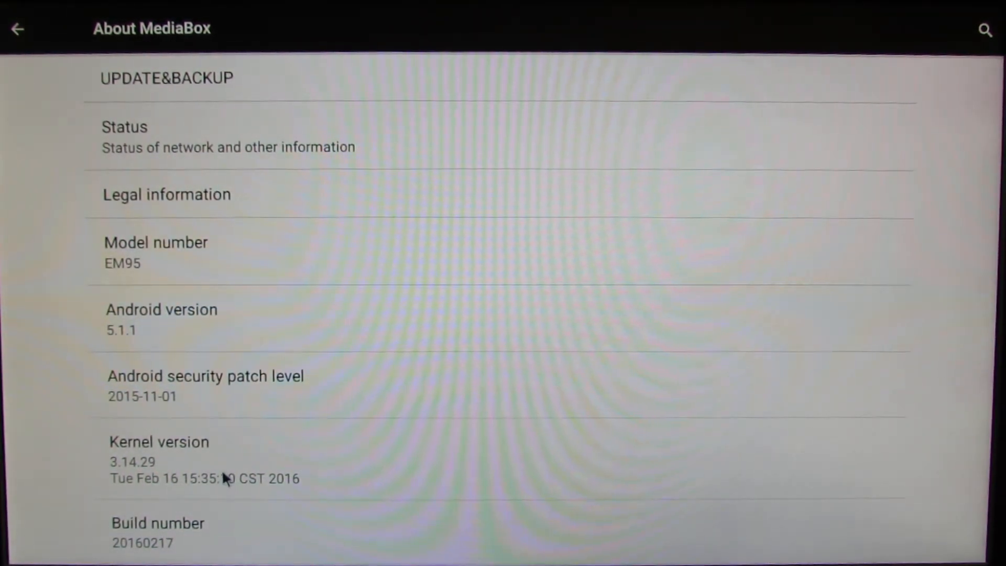
{"action": "mouse_move", "coordinate": [154, 491]}
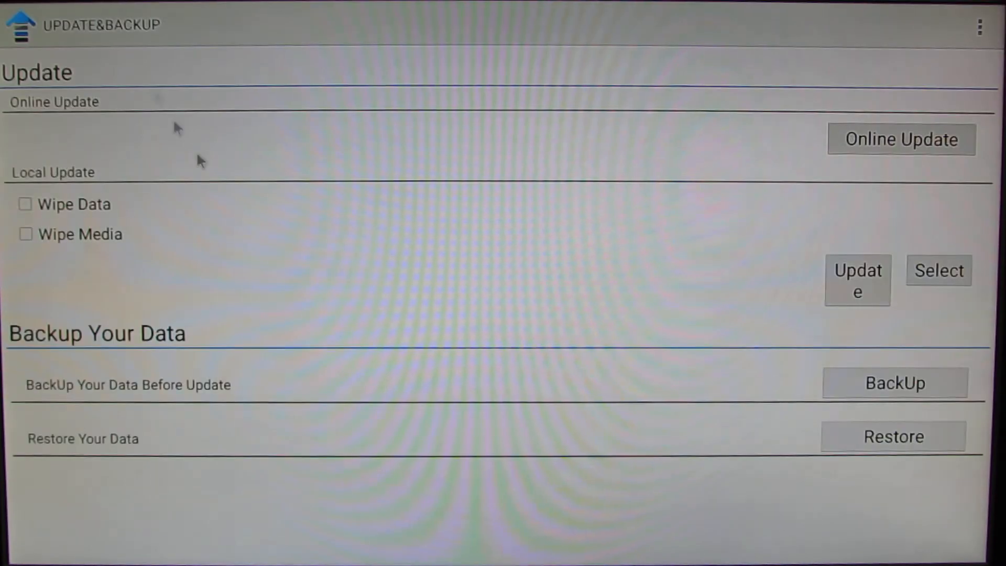
{"action": "mouse_move", "coordinate": [386, 312]}
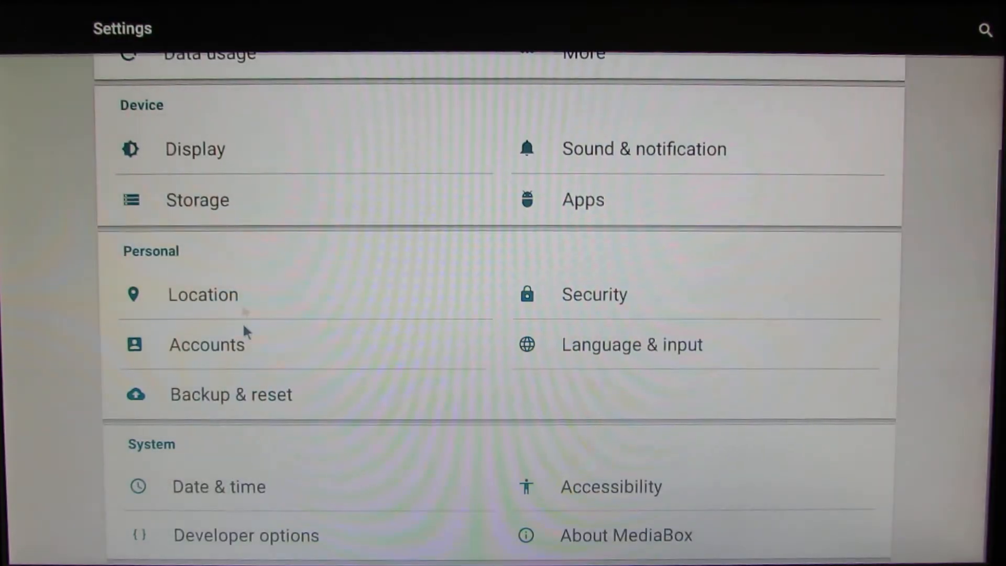
- Scroll the Settings list back up to Wireless & networks
{"action": "scroll", "scroll_direction": "up", "scroll_amount": 3}
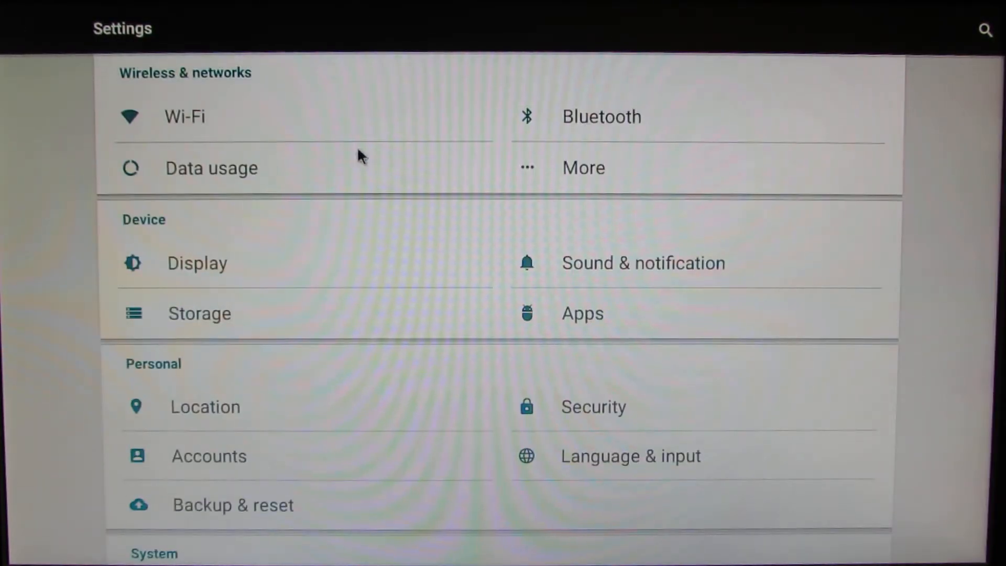
{"action": "mouse_move", "coordinate": [266, 355]}
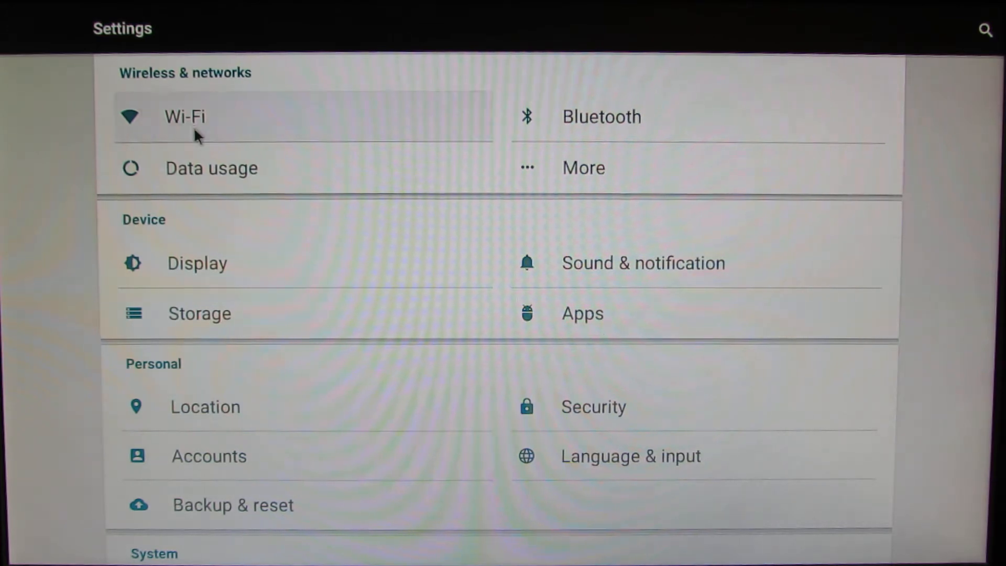
{"action": "left_click", "coordinate": [185, 116]}
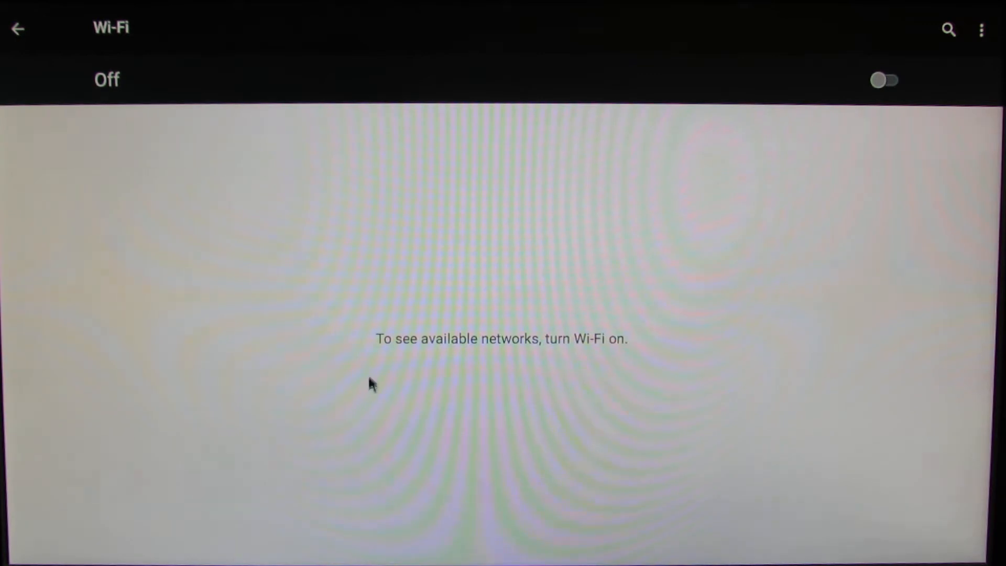
{"action": "left_click", "coordinate": [18, 30]}
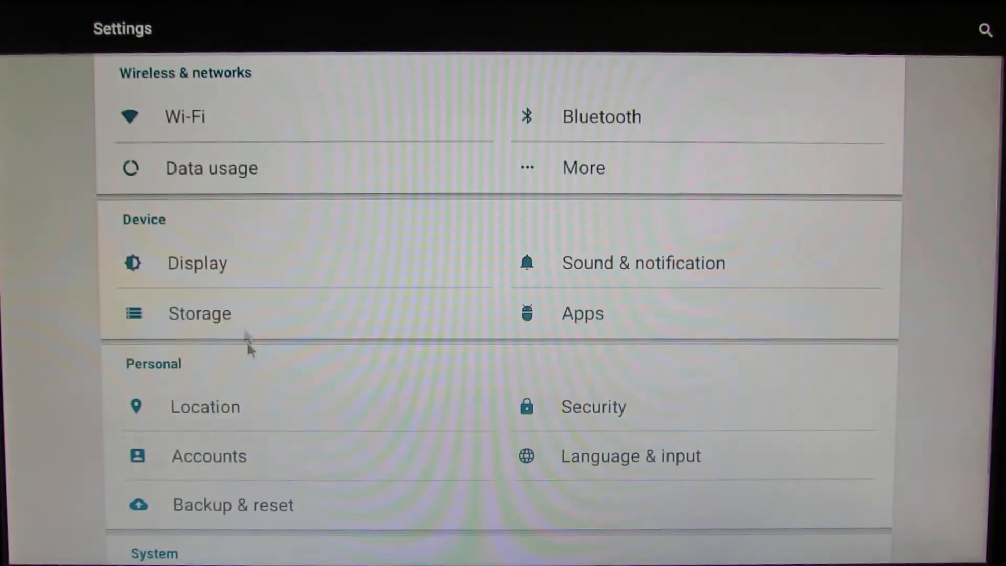
{"action": "mouse_move", "coordinate": [12, 308]}
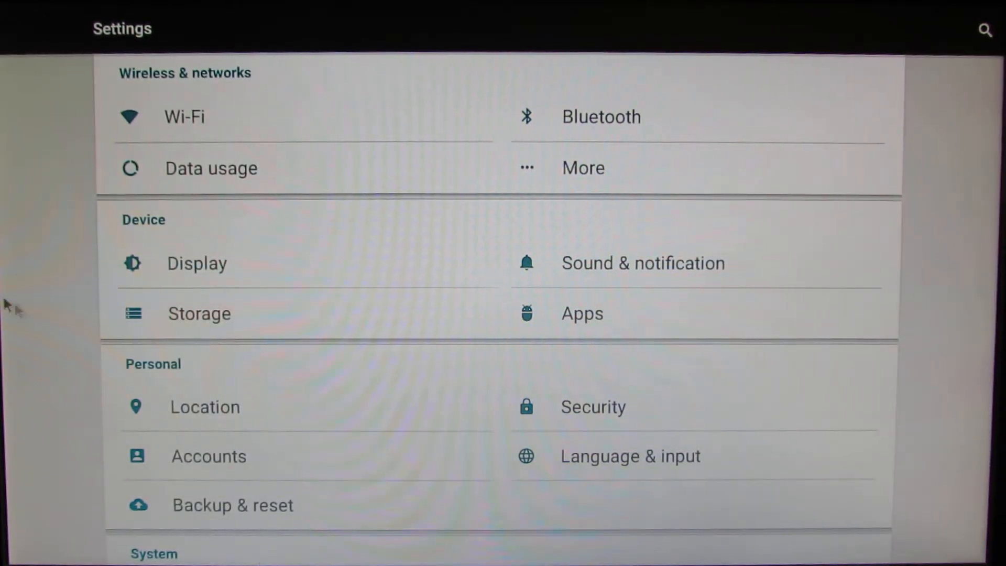
{"action": "mouse_move", "coordinate": [206, 212]}
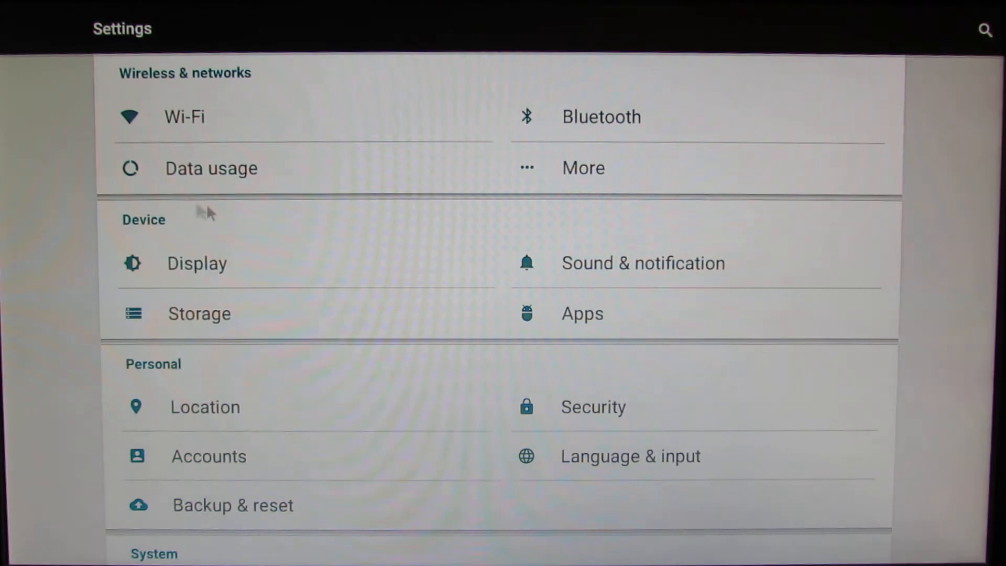
{"action": "mouse_move", "coordinate": [405, 209]}
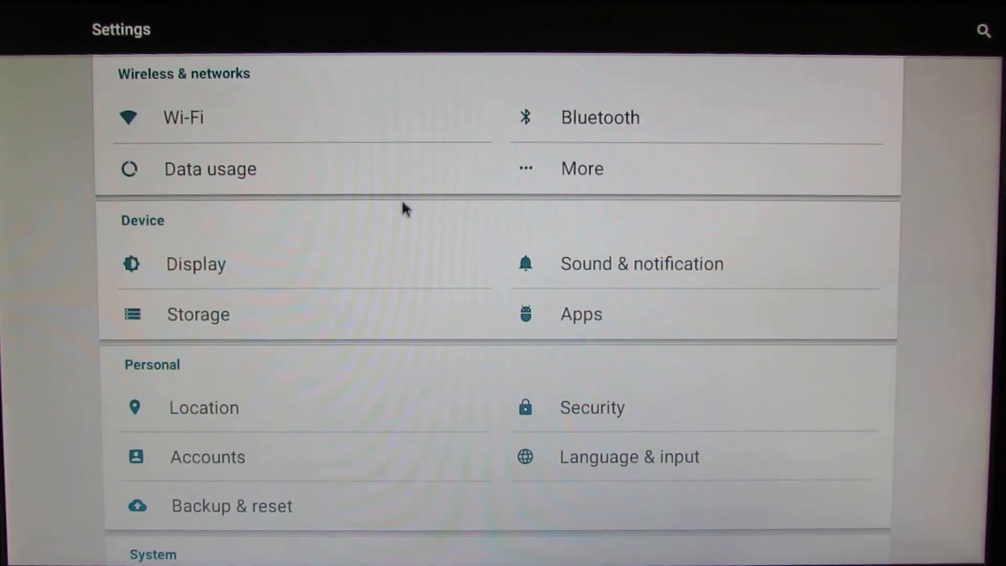
{"action": "mouse_move", "coordinate": [283, 321]}
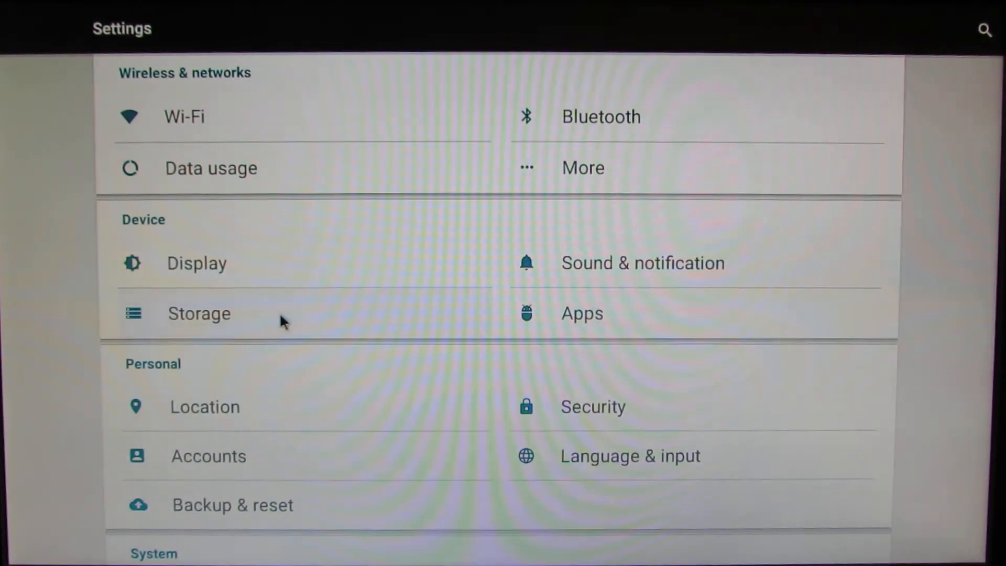
{"action": "left_click", "coordinate": [199, 314]}
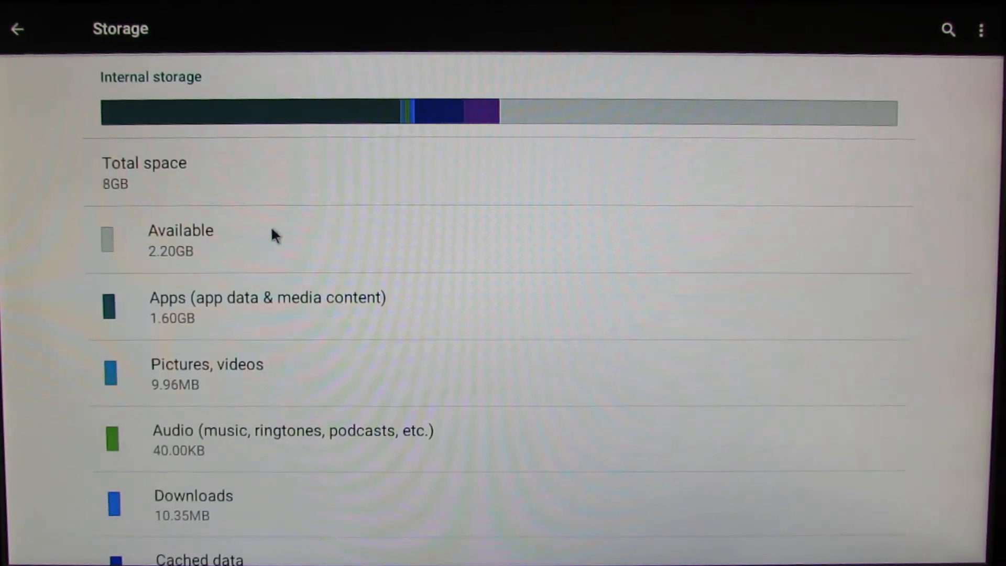
{"action": "mouse_move", "coordinate": [468, 334]}
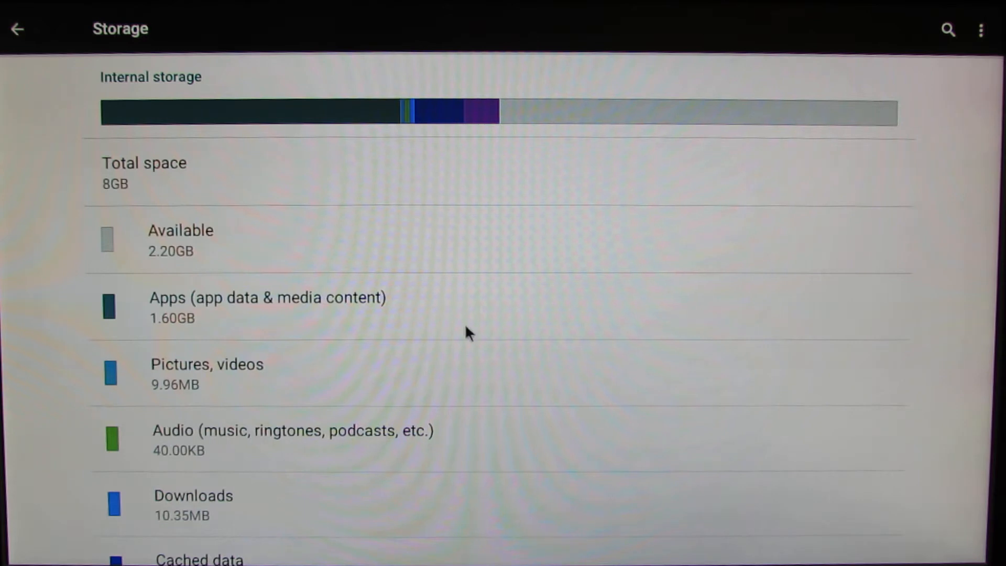
{"action": "left_click", "coordinate": [17, 29]}
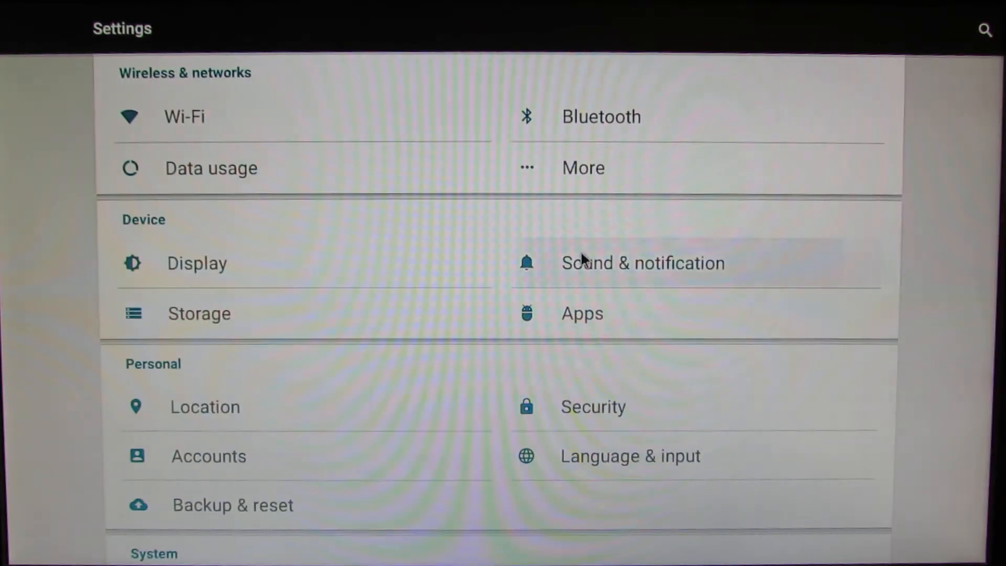
- Glance at Sound & notification, return to the list, then exit Settings to the launcher
{"action": "left_click", "coordinate": [643, 262]}
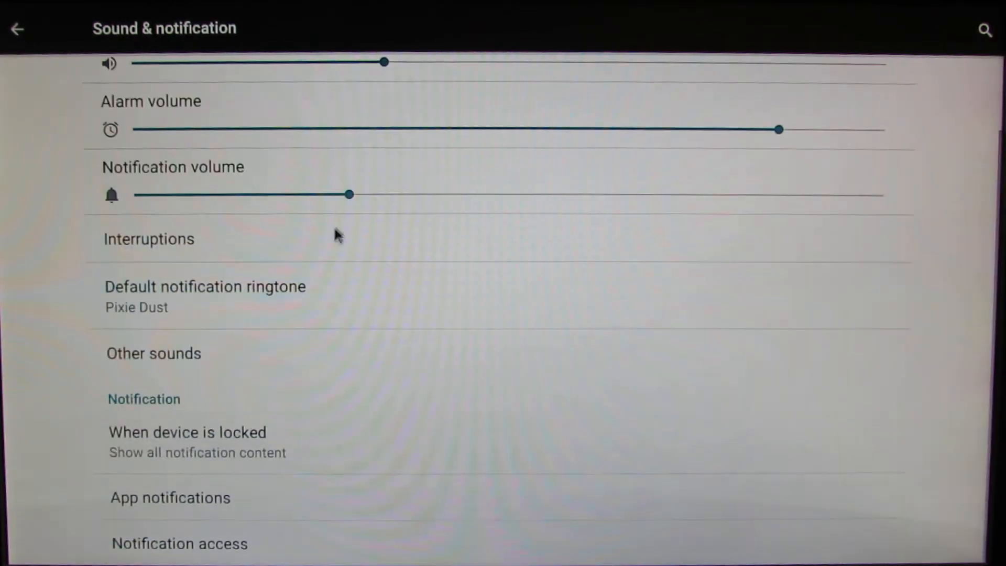
{"action": "mouse_move", "coordinate": [247, 516]}
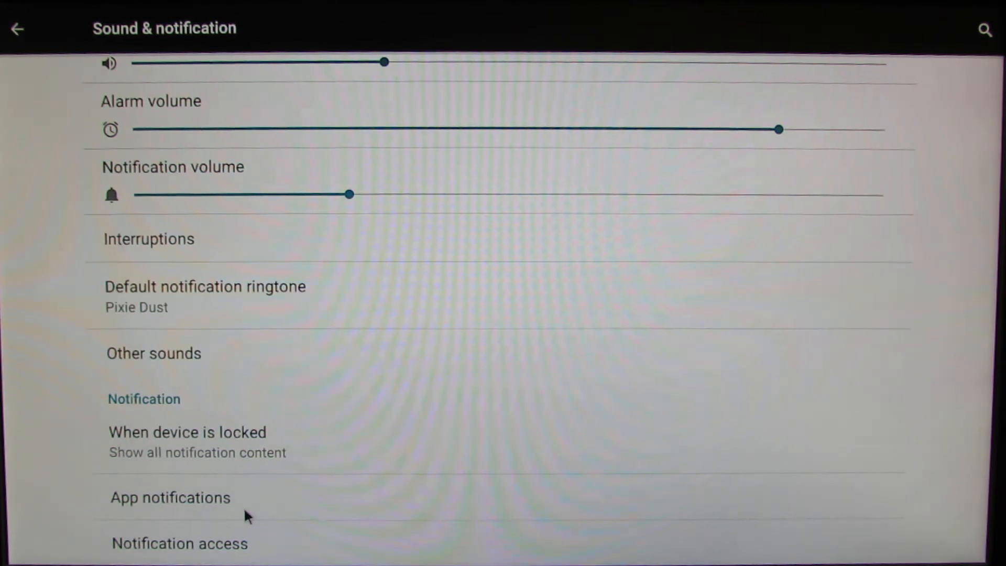
{"action": "left_click", "coordinate": [18, 30]}
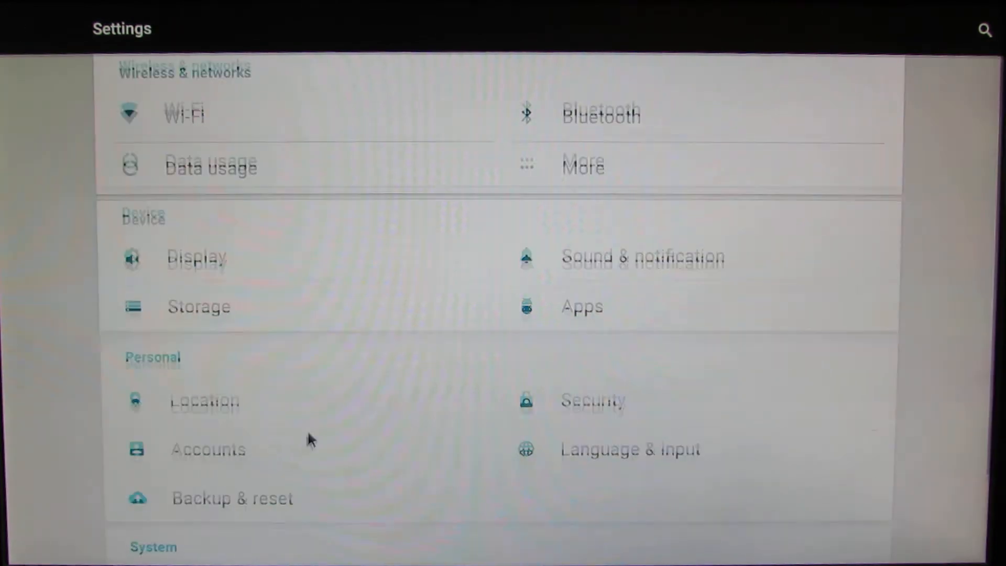
{"action": "scroll", "scroll_direction": "down", "scroll_amount": 3}
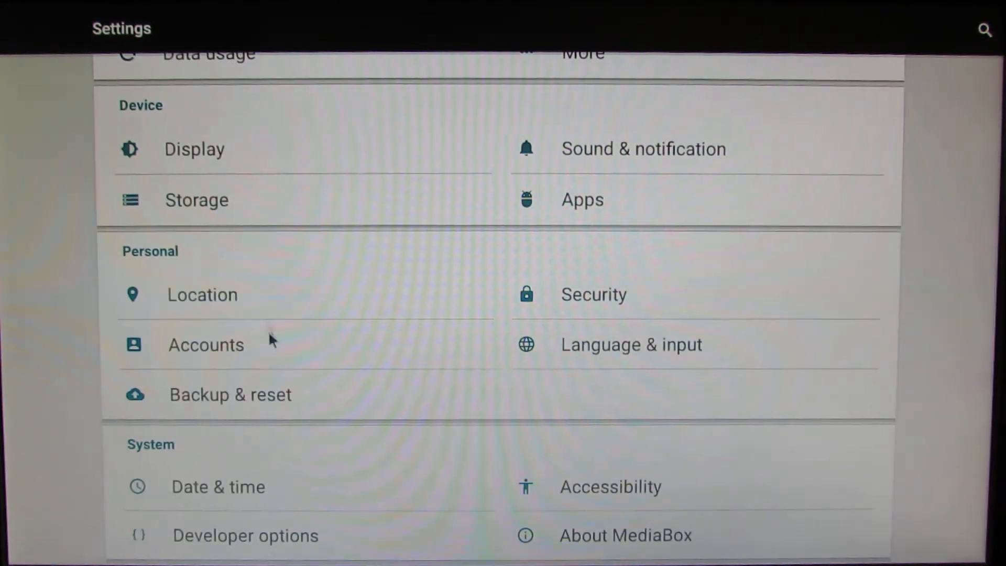
{"action": "mouse_move", "coordinate": [481, 375]}
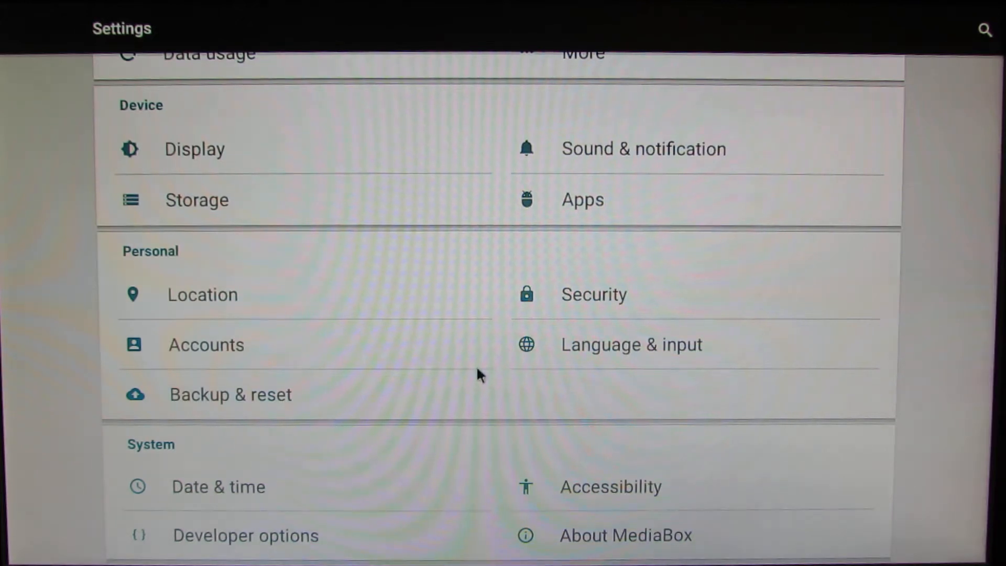
{"action": "key", "text": "Back"}
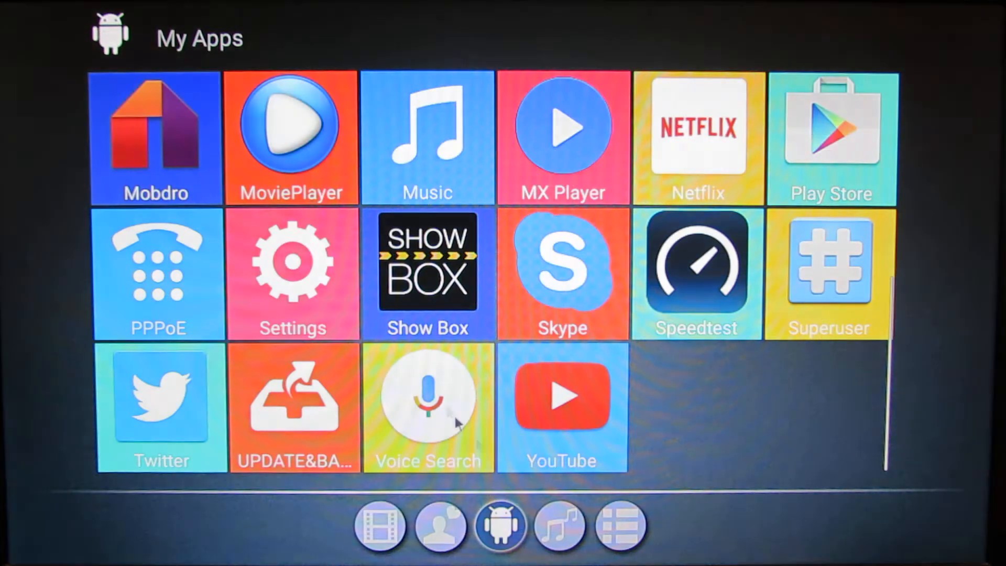
{"action": "mouse_move", "coordinate": [825, 311]}
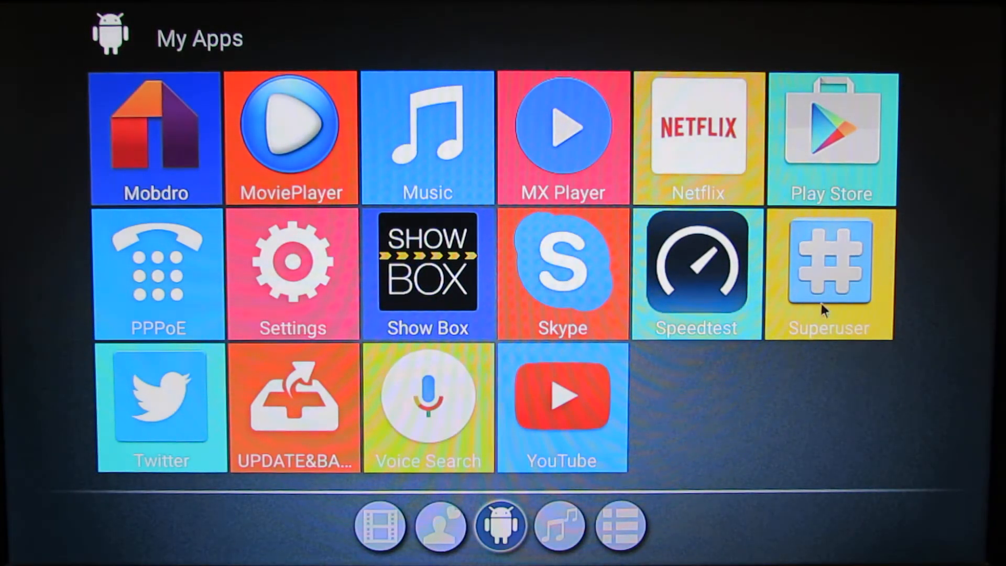
{"action": "mouse_move", "coordinate": [847, 289]}
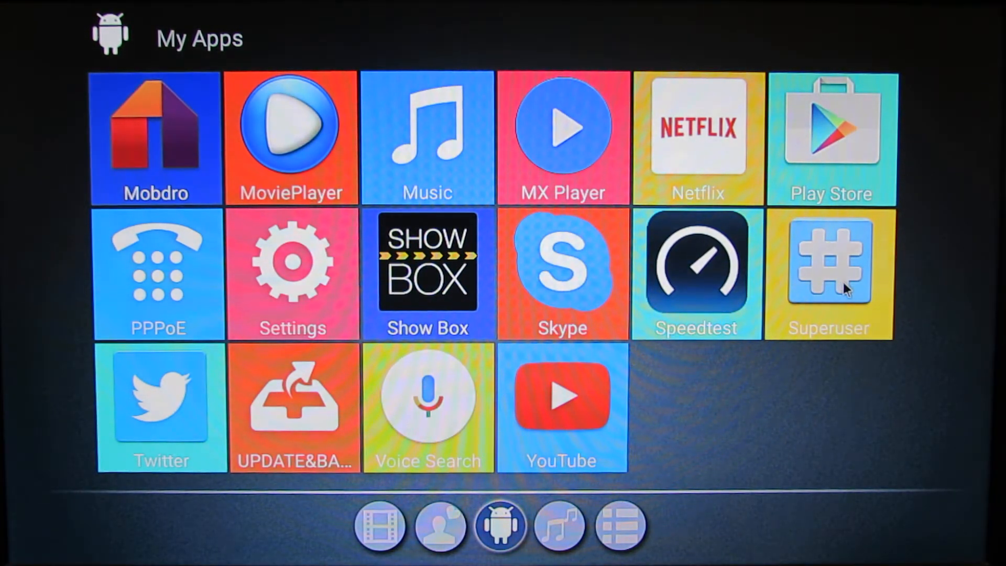
- Launch the Google Play Store from the My Apps grid
{"action": "left_click", "coordinate": [829, 273]}
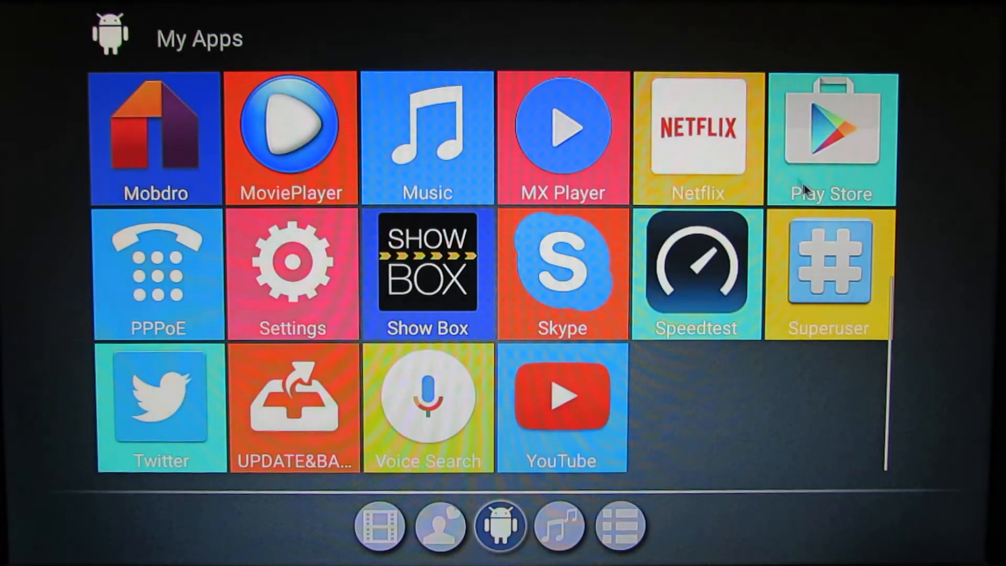
{"action": "left_click", "coordinate": [830, 137]}
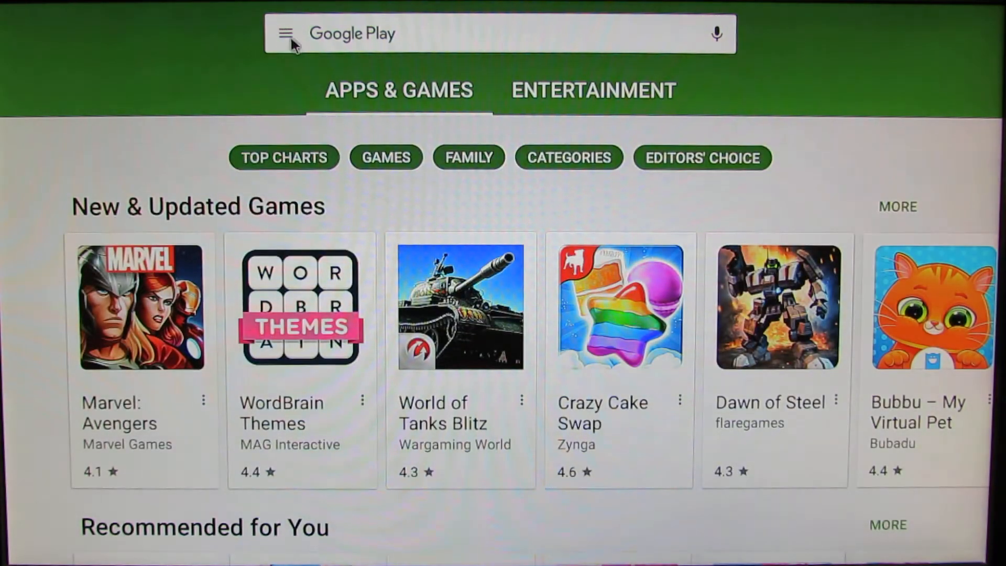
- Show My apps & games with CPU-Z and Facebook updates pending
{"action": "left_click", "coordinate": [286, 33]}
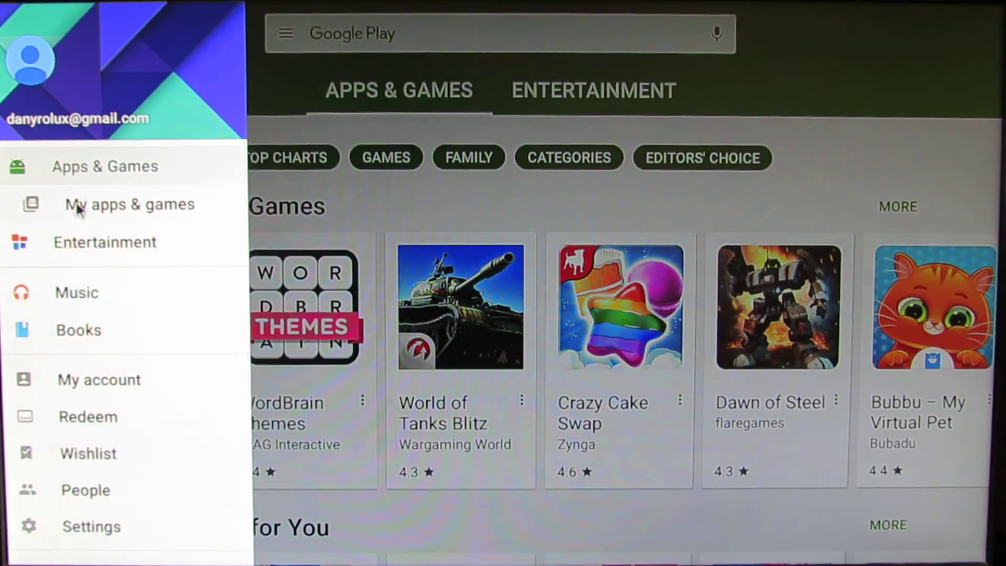
{"action": "left_click", "coordinate": [129, 204]}
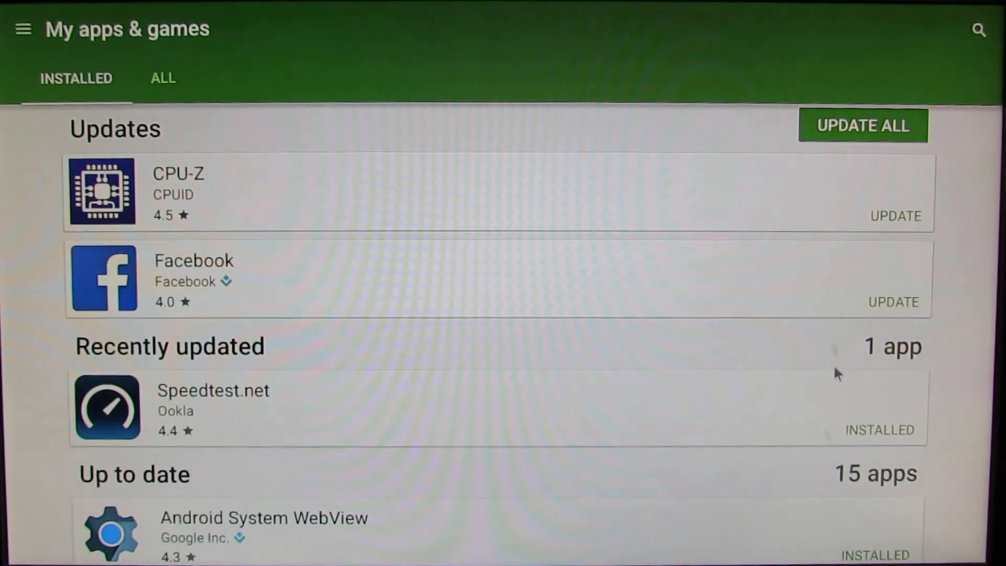
{"action": "mouse_move", "coordinate": [570, 300]}
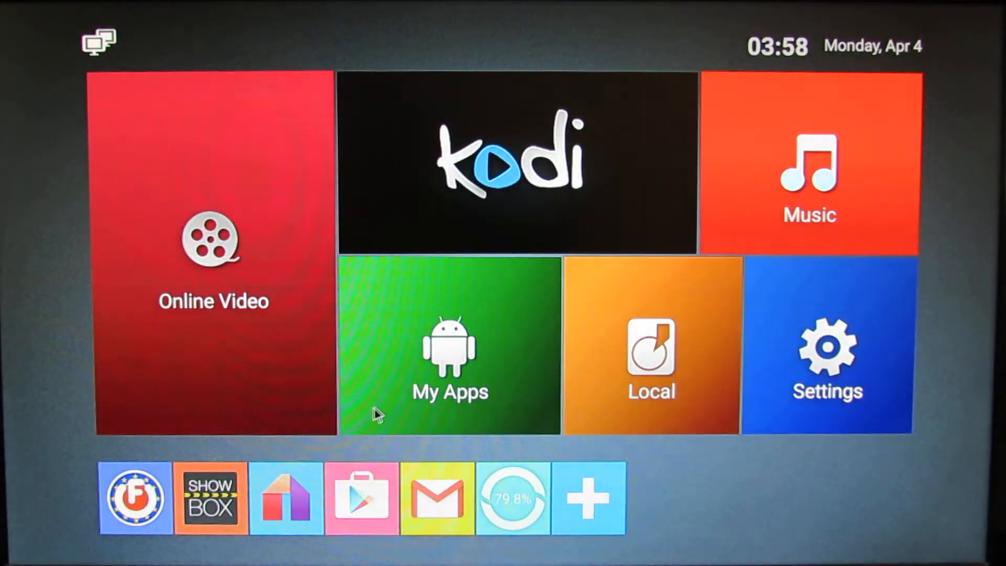
- Enter the My Apps collection from the home screen
{"action": "left_click", "coordinate": [449, 344]}
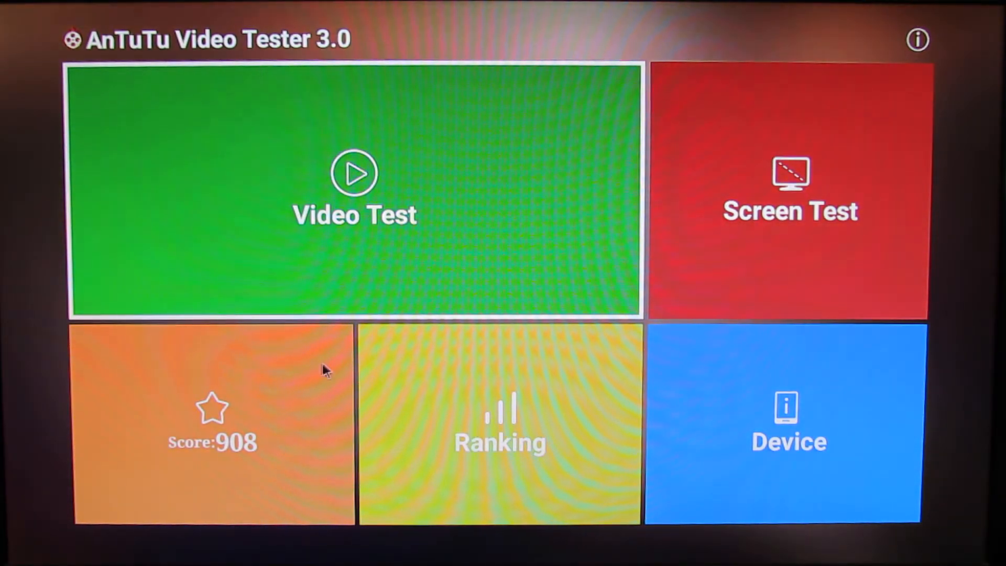
- Review the 908 score breakdown: 27 fully and 3 partially supported video formats
{"action": "left_click", "coordinate": [212, 423]}
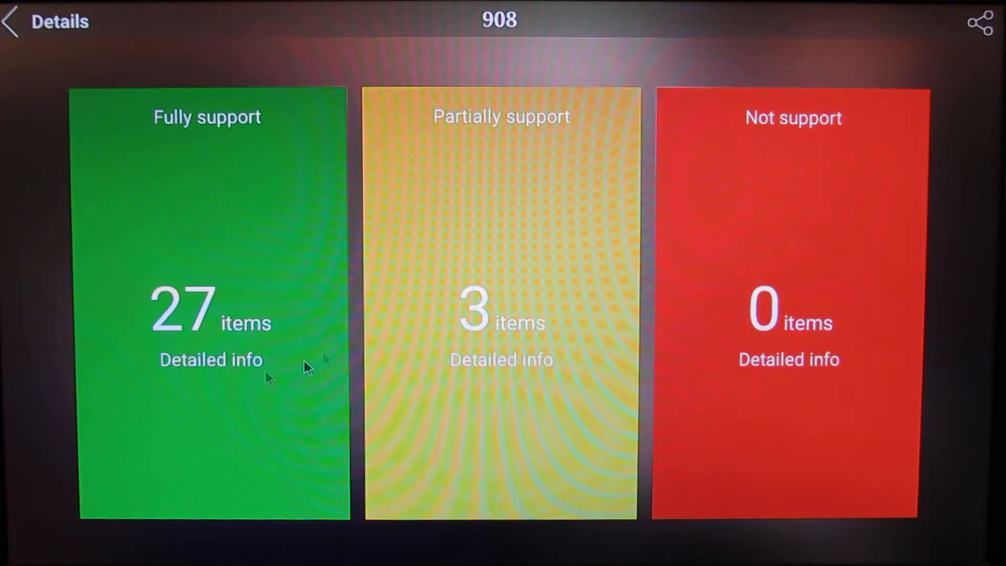
{"action": "left_click", "coordinate": [210, 359]}
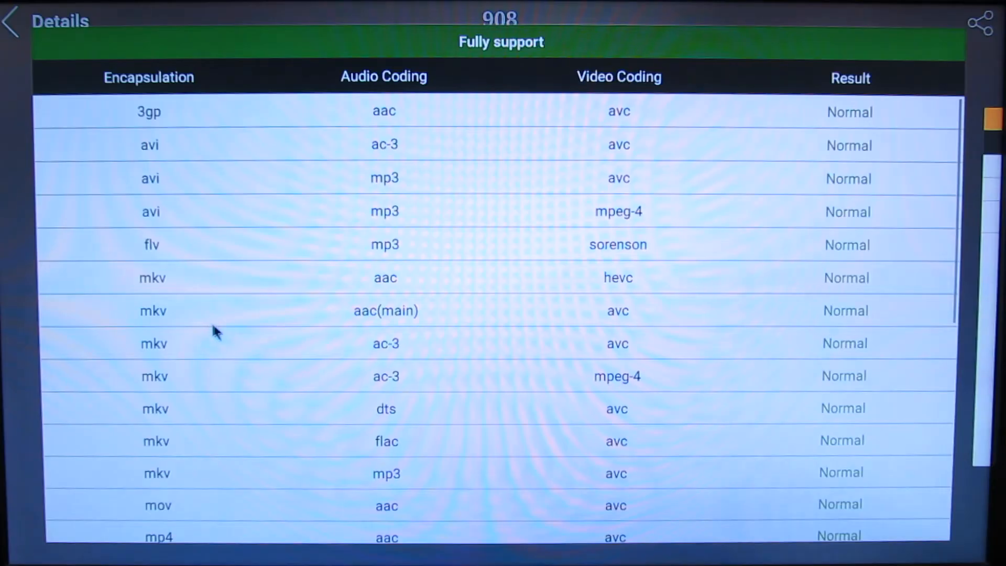
{"action": "scroll", "scroll_direction": "down", "scroll_amount": 3}
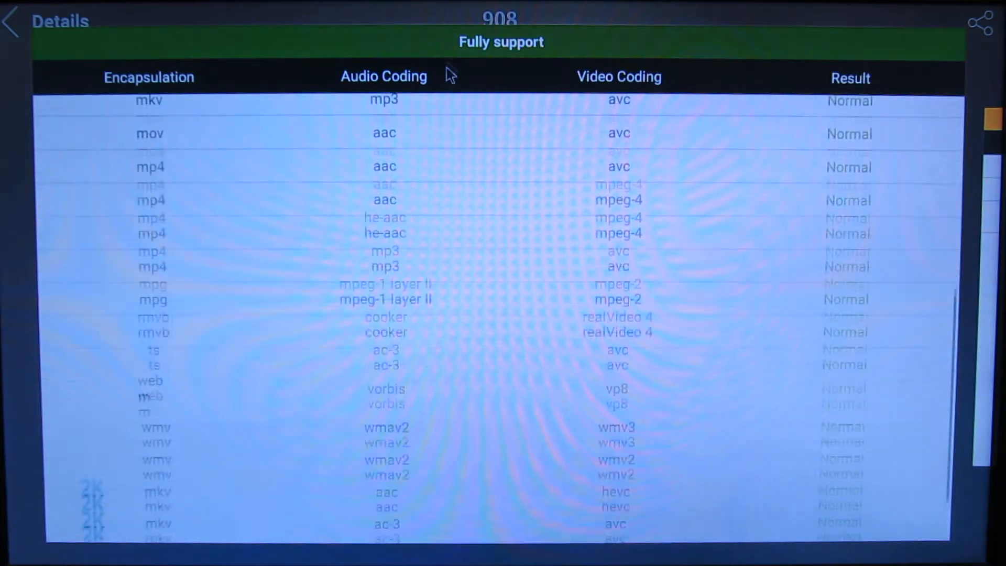
{"action": "left_click", "coordinate": [11, 21]}
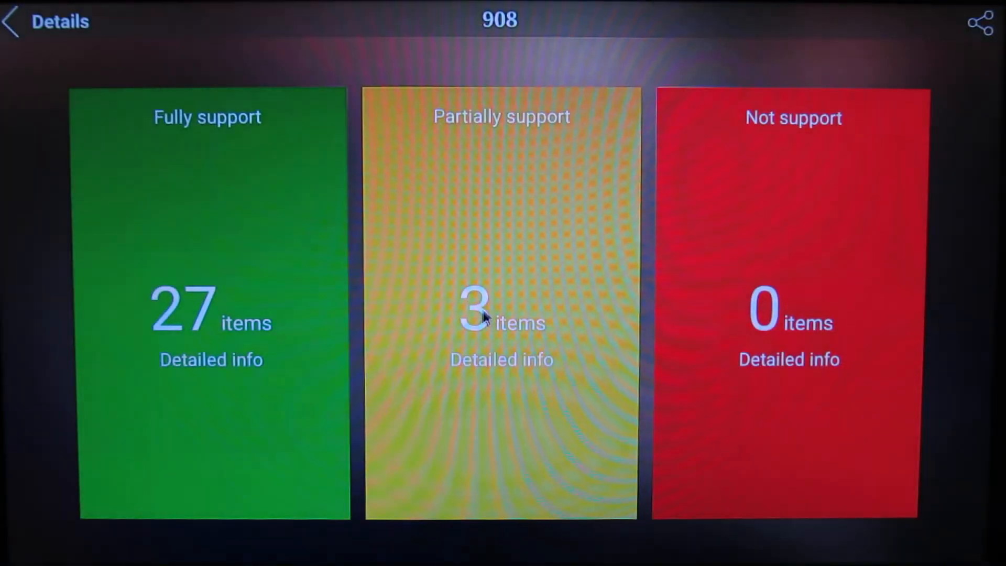
{"action": "mouse_move", "coordinate": [542, 327]}
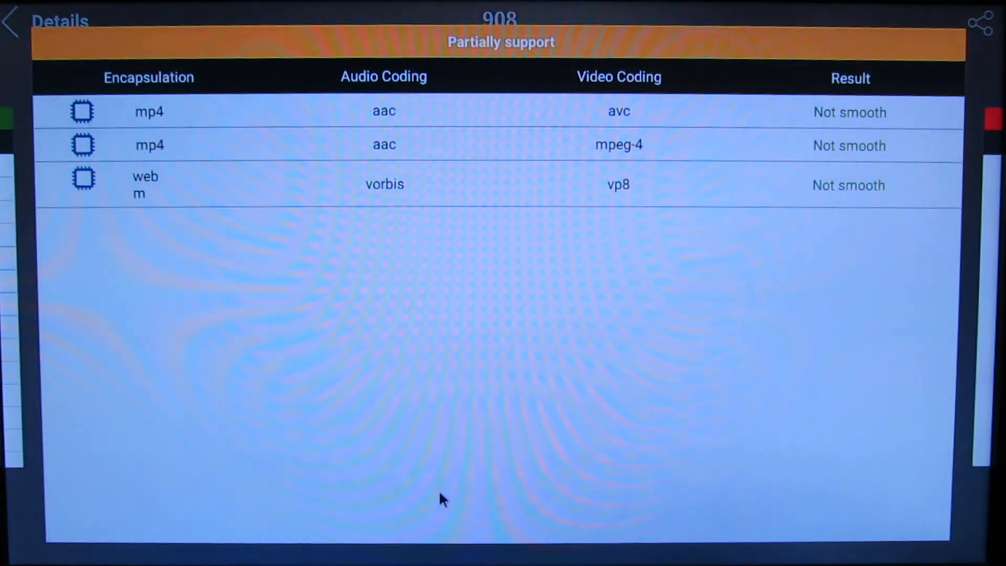
{"action": "left_click", "coordinate": [10, 21]}
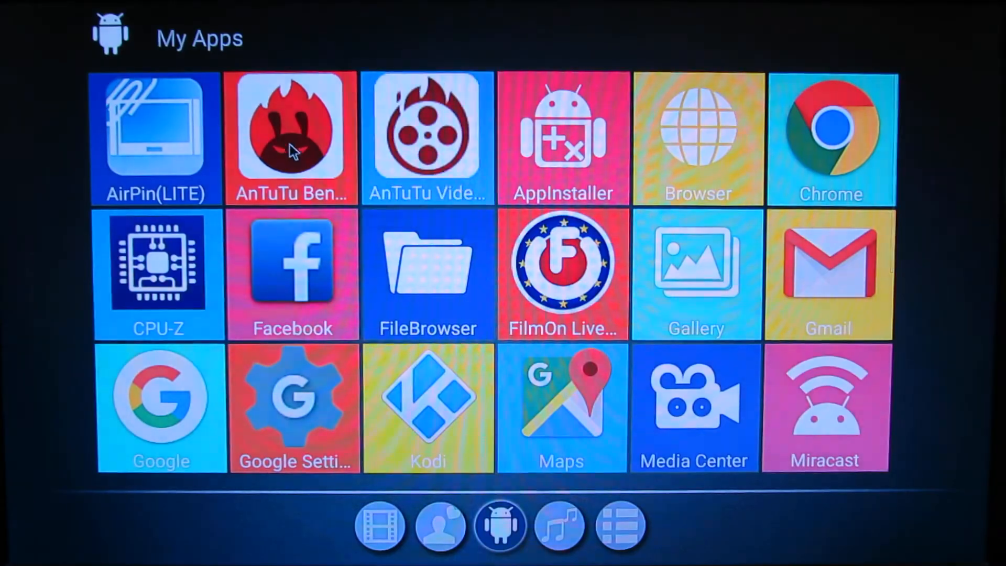
- Launch AnTuTu Benchmark showing the 36117 score
{"action": "left_click", "coordinate": [293, 133]}
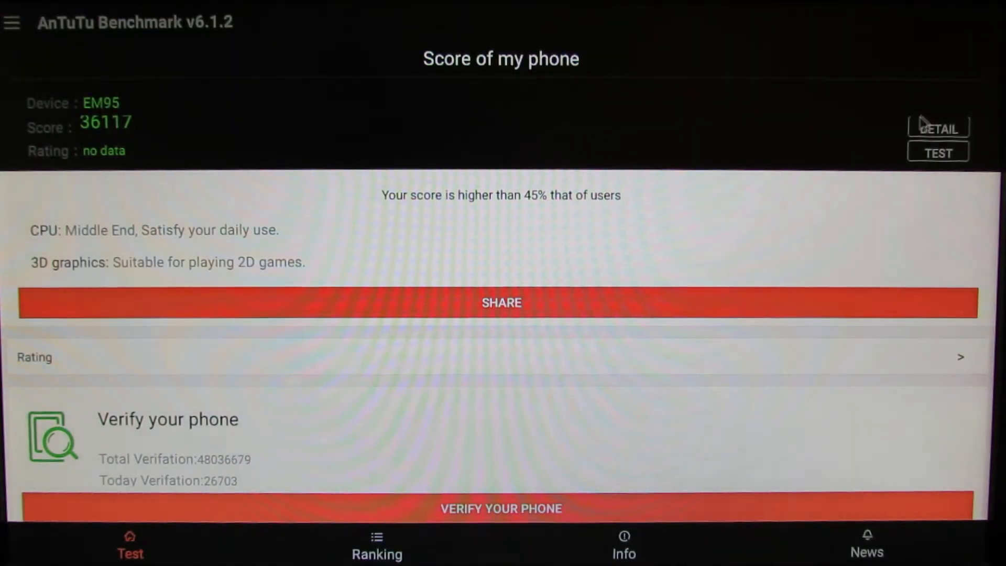
- View the Detail Score breakdown (3D 3910, UX 13365, CPU 13775, RAM 5067) and return to My Apps
{"action": "left_click", "coordinate": [938, 128]}
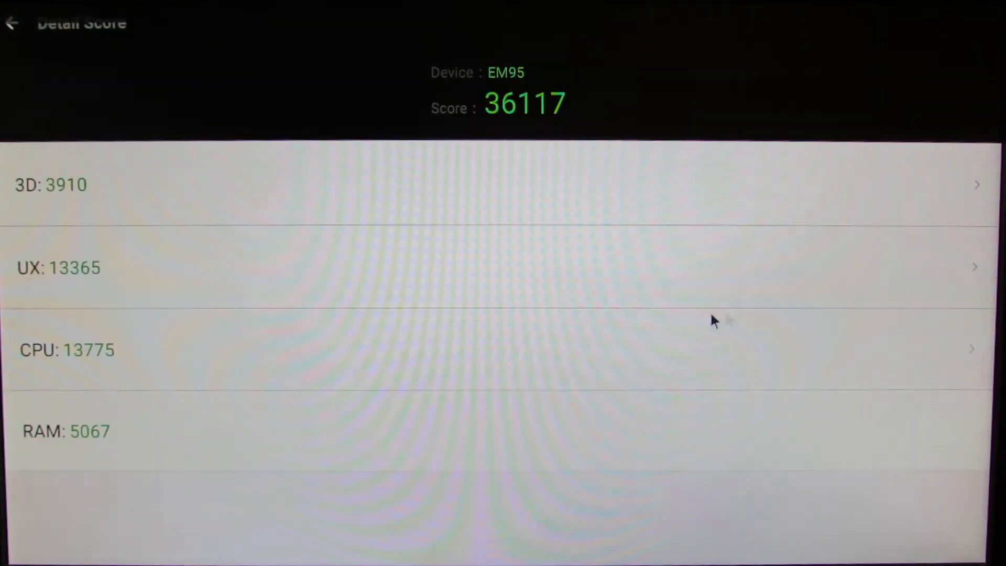
{"action": "mouse_move", "coordinate": [250, 510]}
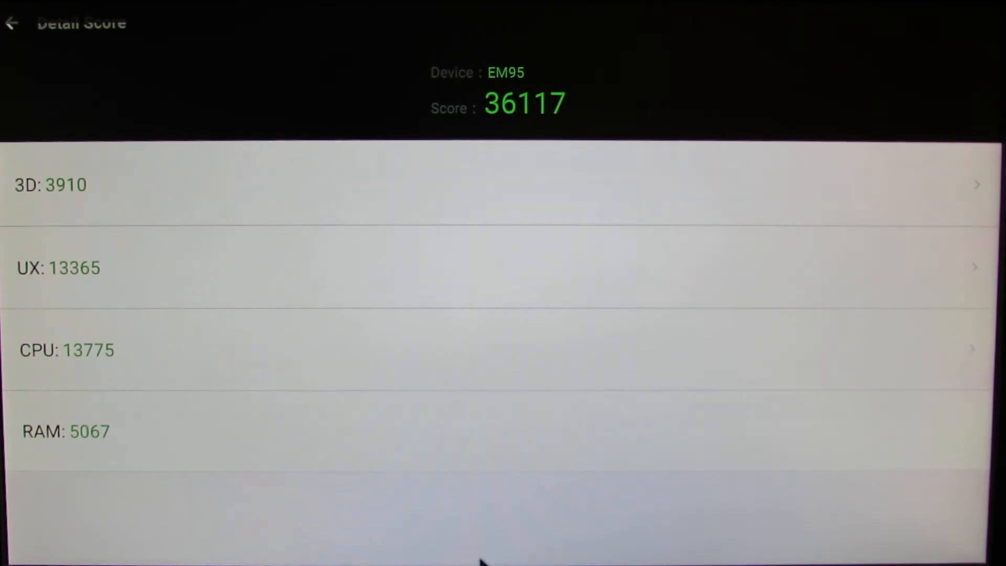
{"action": "left_click", "coordinate": [11, 24]}
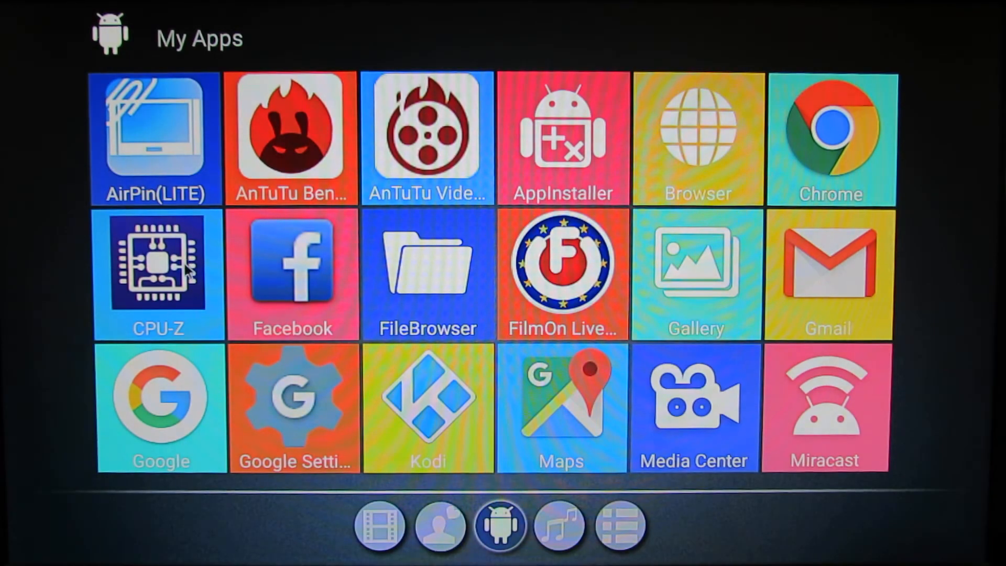
- Launch CPU-Z from My Apps, showing the 4-core Cortex-A53 at 2.02 GHz with Mali-450 MP
{"action": "left_click", "coordinate": [159, 273]}
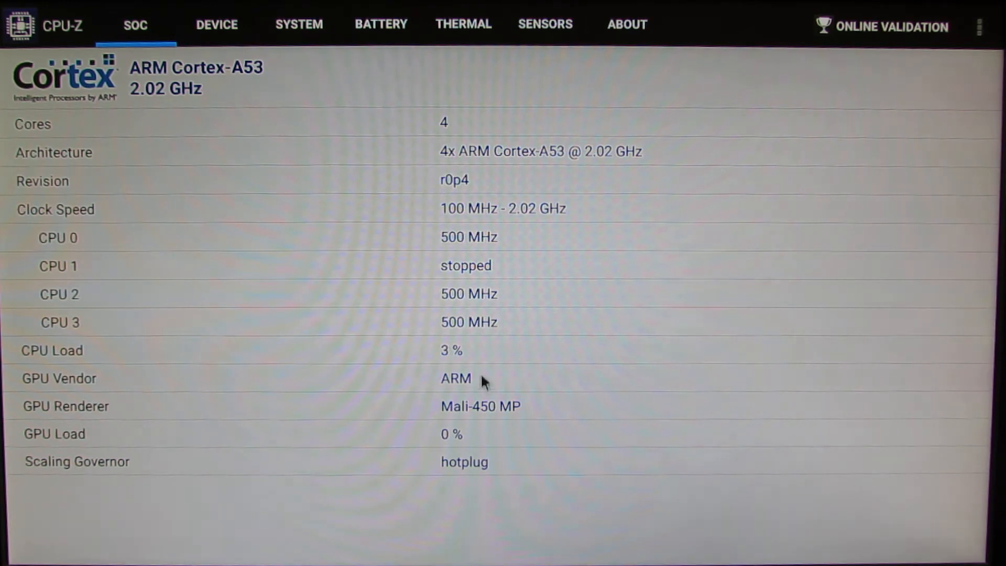
{"action": "mouse_move", "coordinate": [406, 181]}
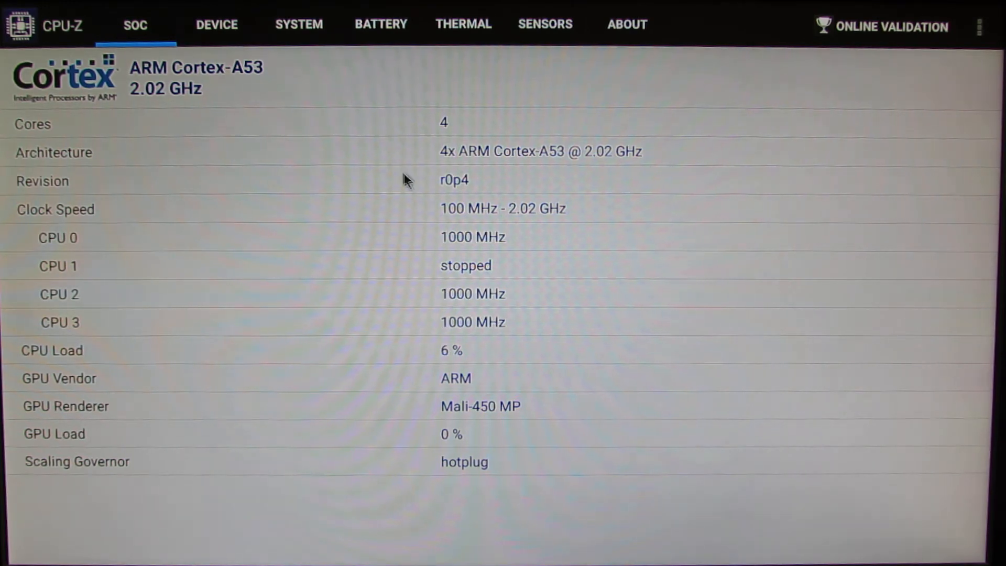
{"action": "mouse_move", "coordinate": [265, 119]}
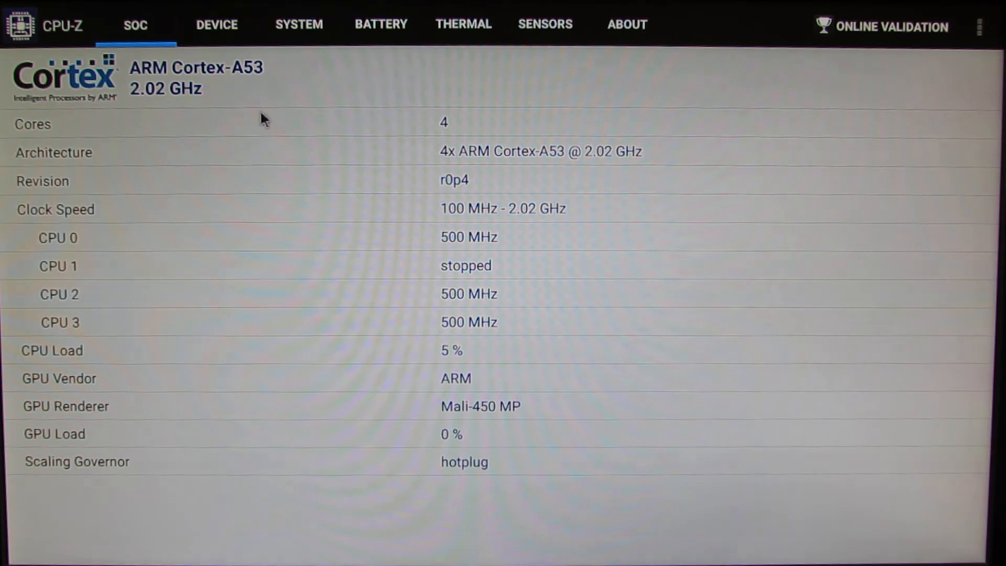
{"action": "mouse_move", "coordinate": [469, 411]}
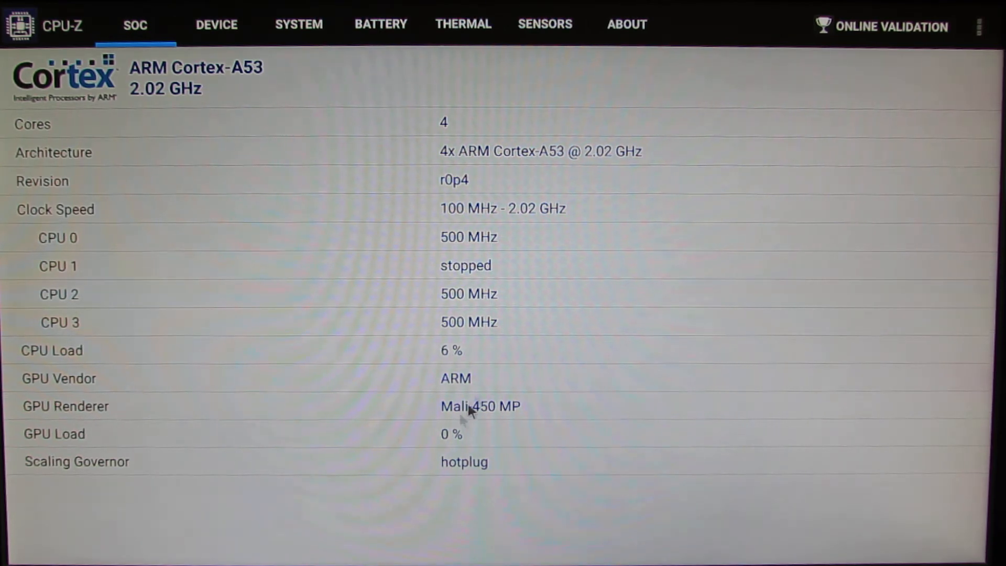
- View the Device page (807 MB RAM, 4.27 GB storage) and System page (Android 5.1.1, kernel 3.14.29, rooted)
{"action": "left_click", "coordinate": [216, 24]}
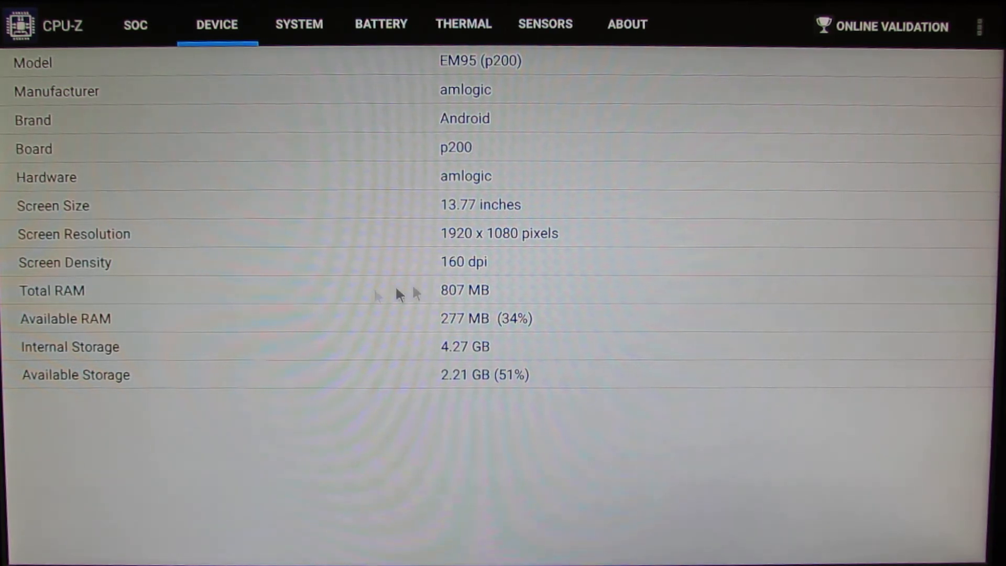
{"action": "mouse_move", "coordinate": [450, 359]}
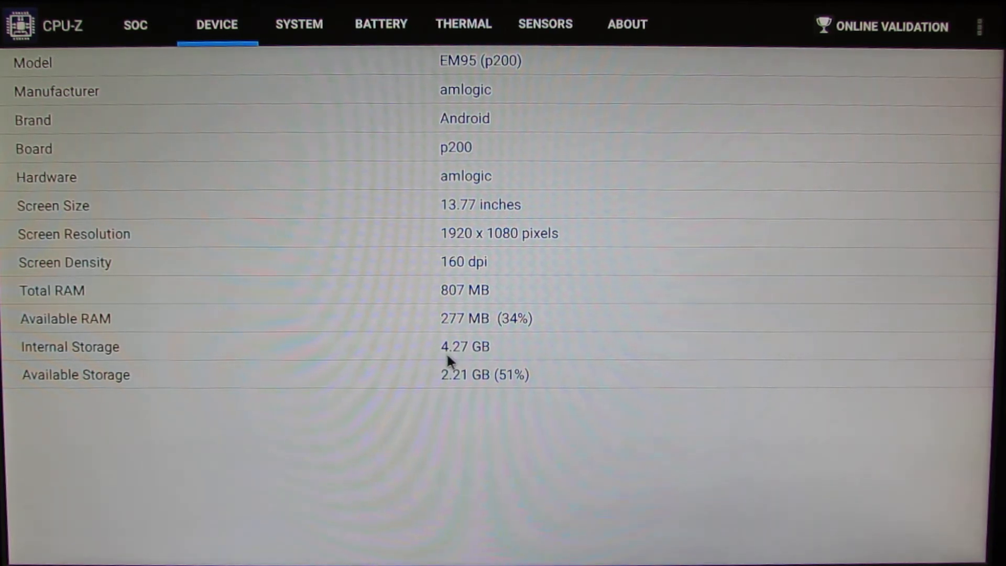
{"action": "mouse_move", "coordinate": [474, 298]}
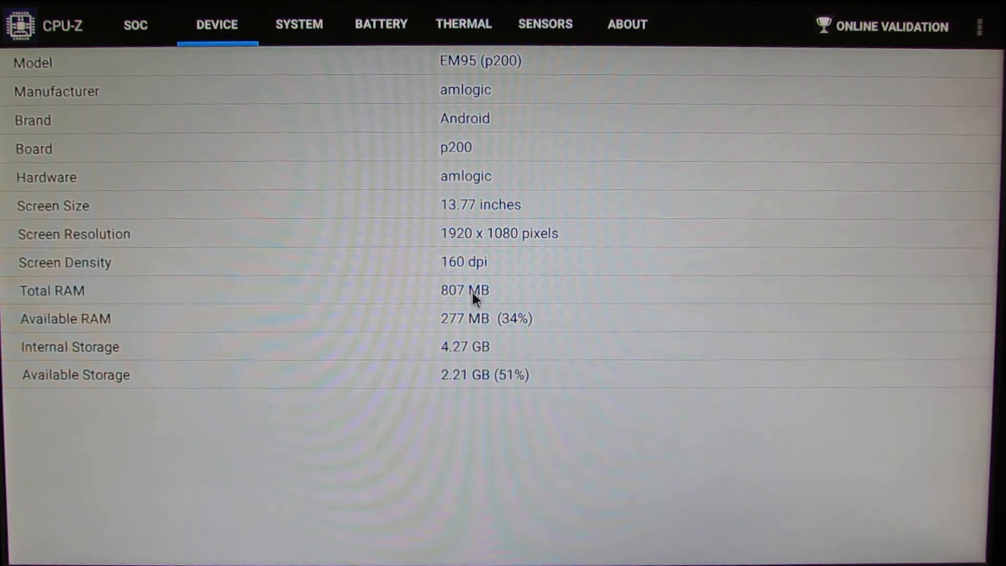
{"action": "mouse_move", "coordinate": [440, 371]}
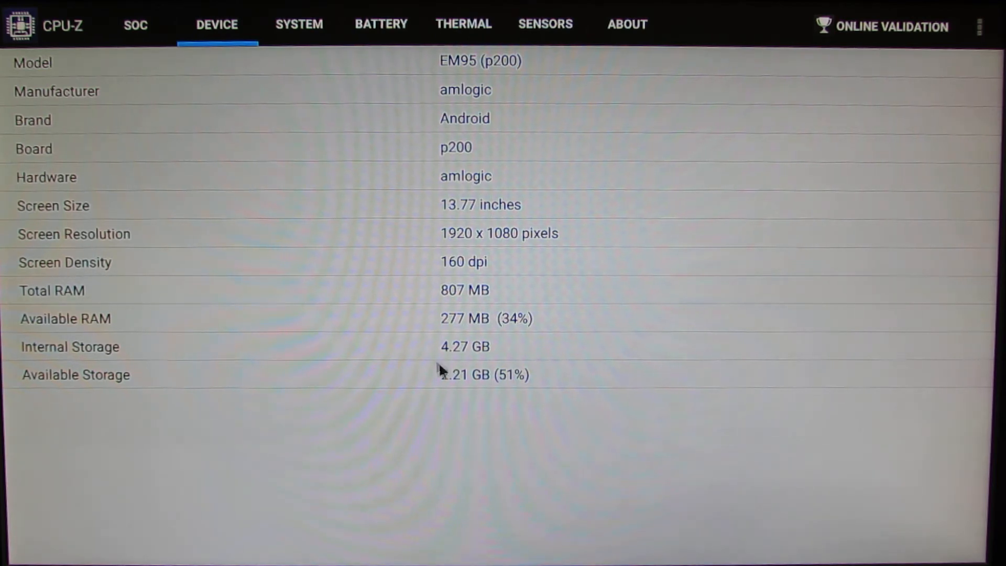
{"action": "left_click", "coordinate": [297, 24]}
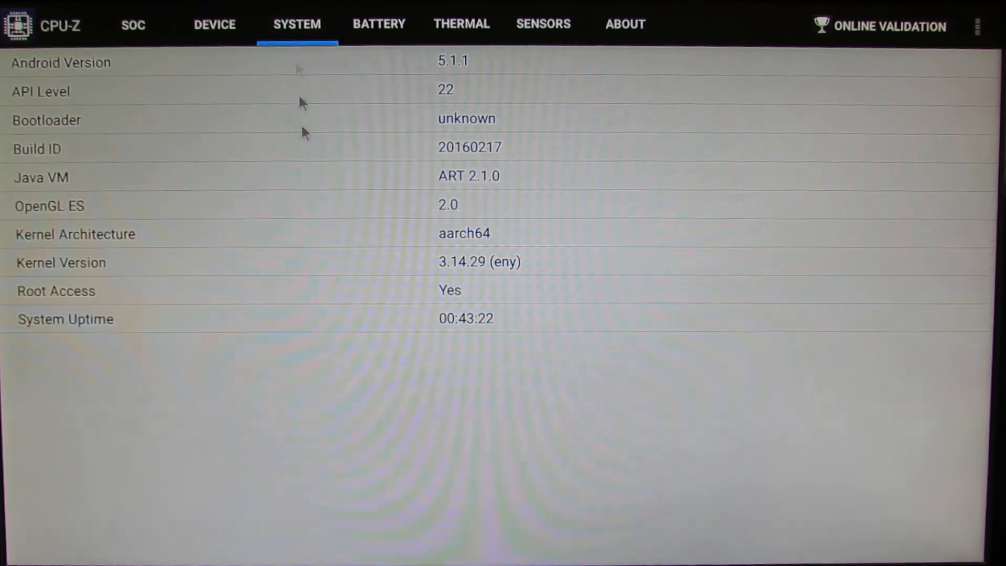
{"action": "mouse_move", "coordinate": [456, 73]}
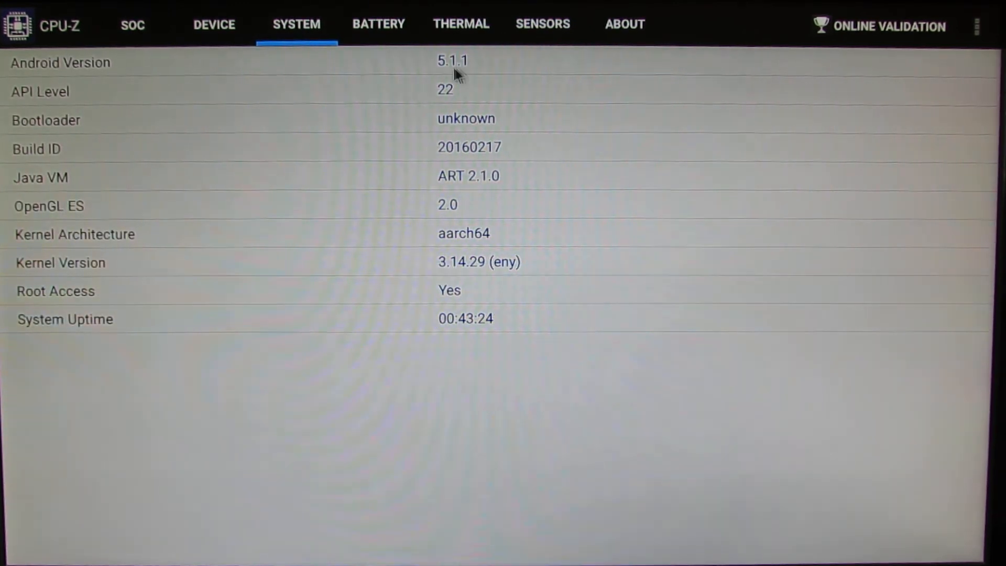
{"action": "mouse_move", "coordinate": [431, 342]}
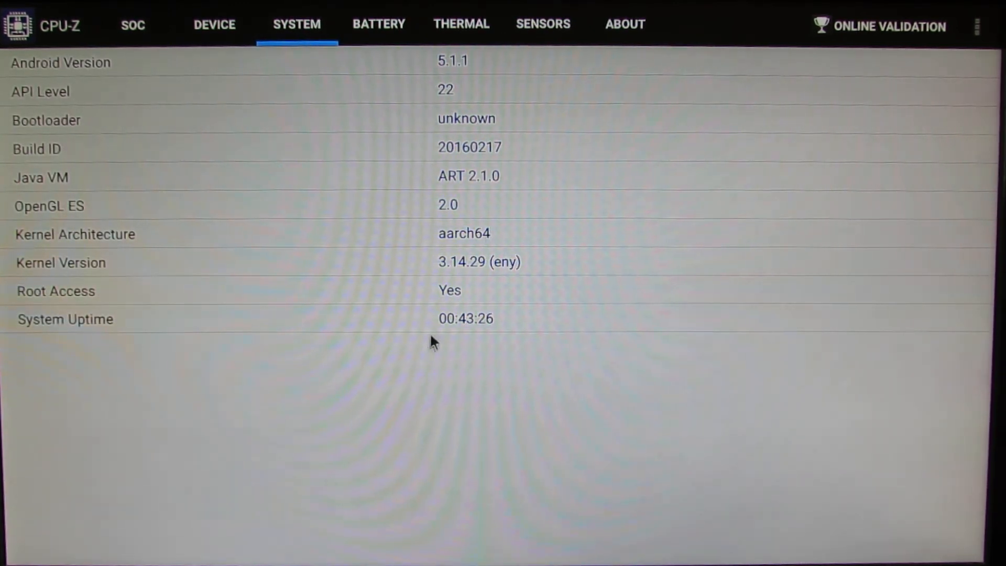
{"action": "mouse_move", "coordinate": [508, 33]}
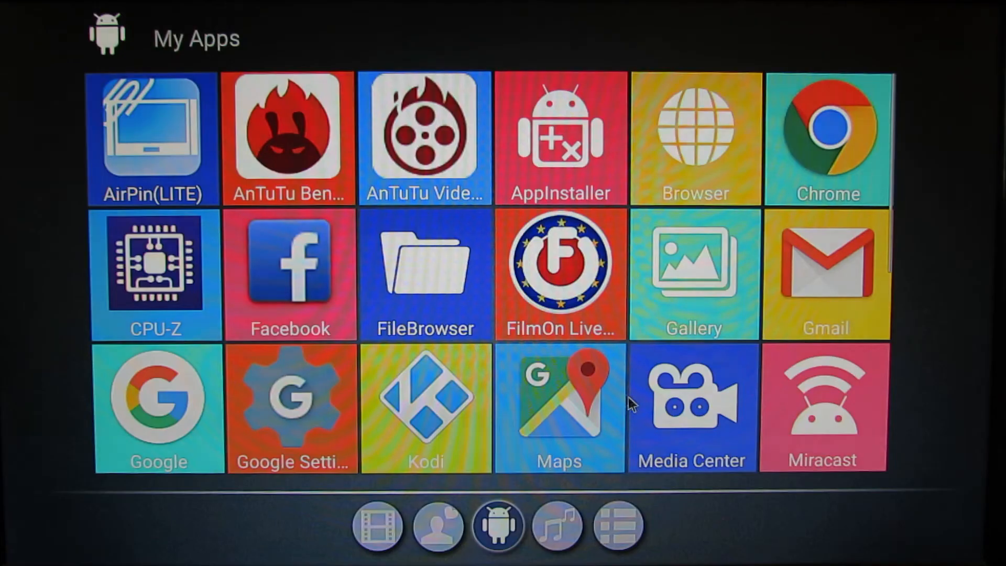
{"action": "mouse_move", "coordinate": [378, 382]}
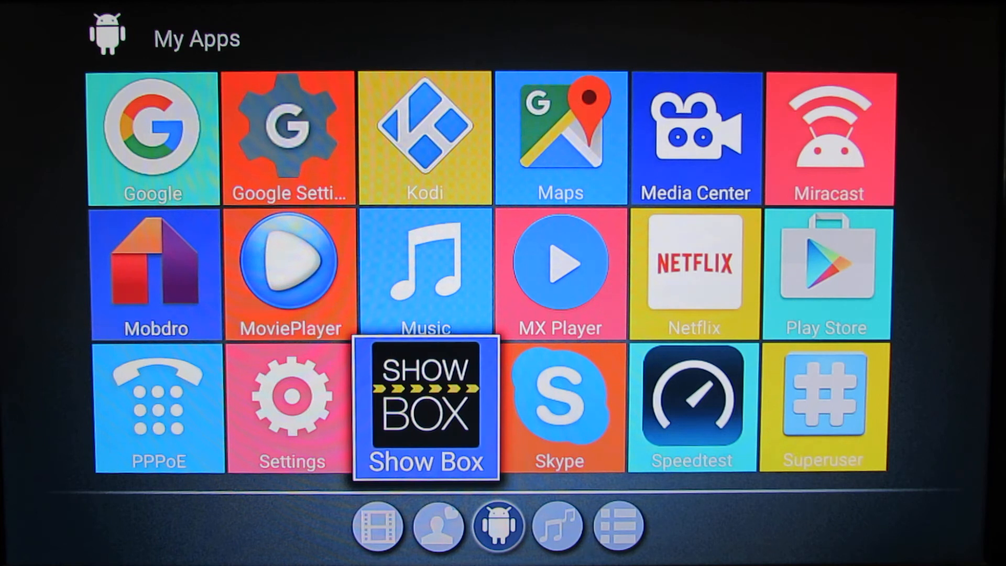
- Scroll My Apps down to the last row with Twitter, UPDATE&BACKUP, Voice Search and YouTube
{"action": "scroll", "scroll_direction": "down", "scroll_amount": 3}
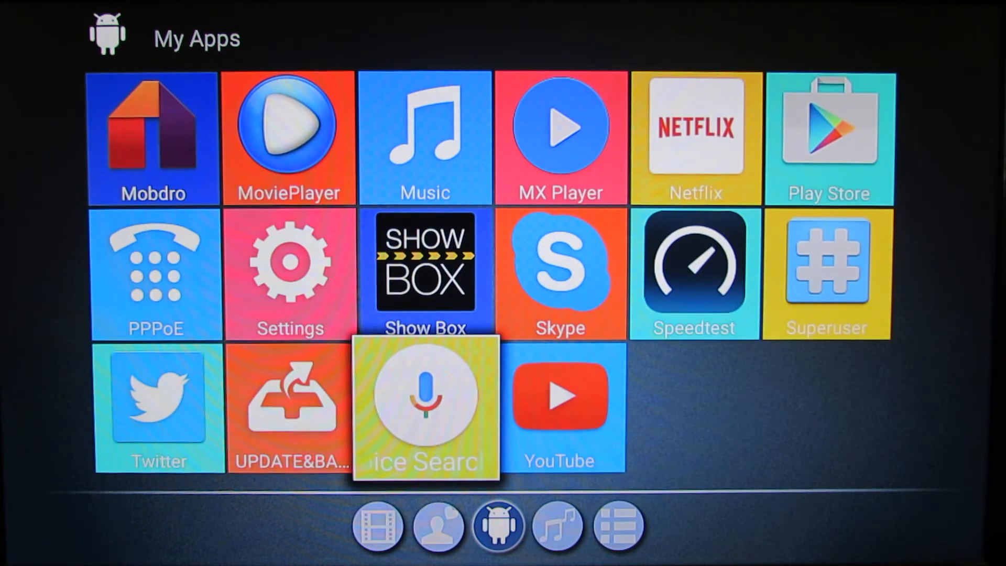